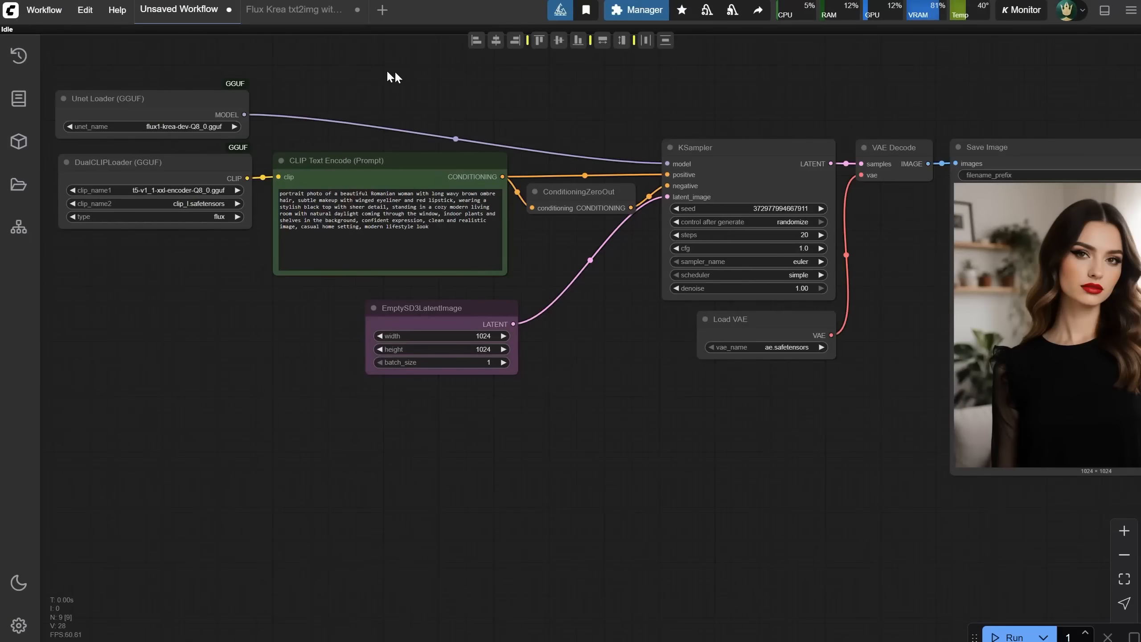
mouse_move(593, 473)
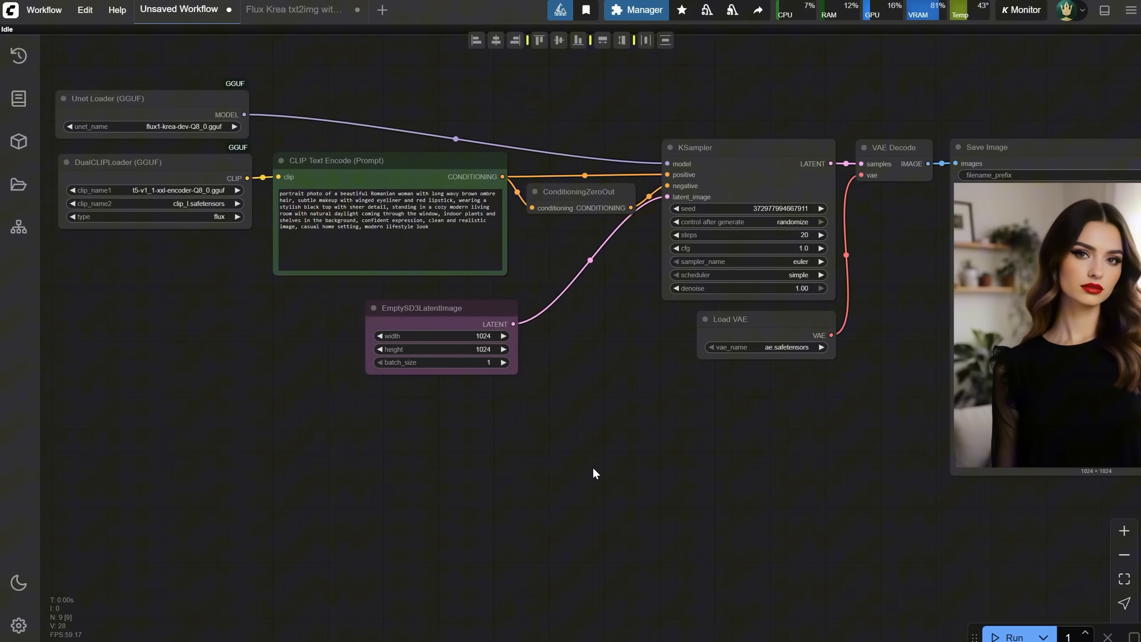
mouse_move(212, 302)
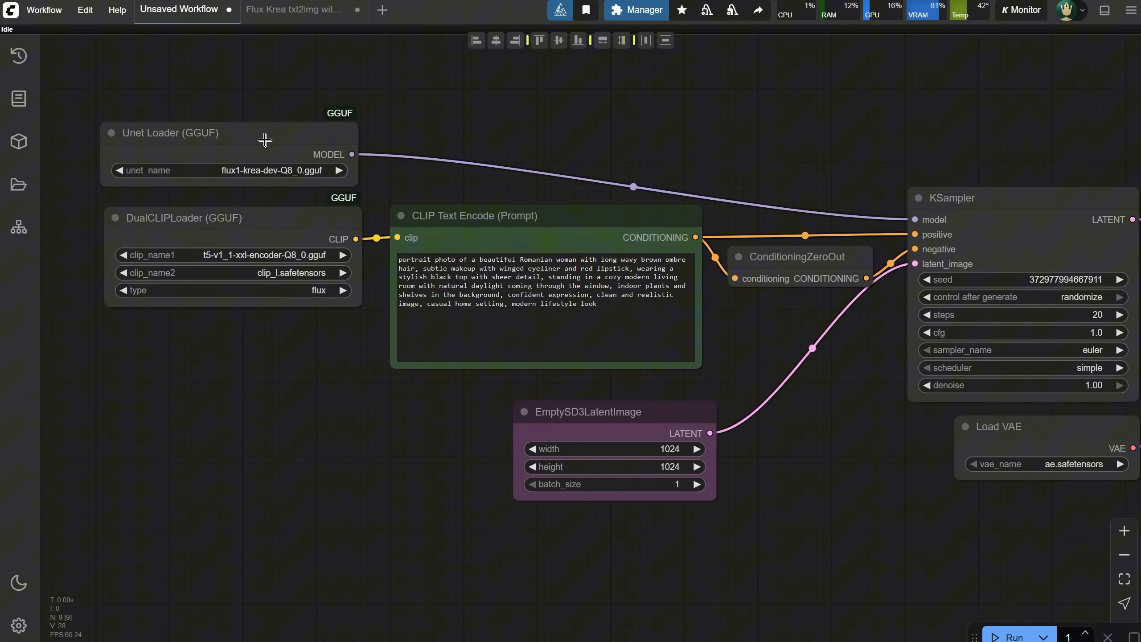
Select the ConditioningZeroOut node and pan the loader nodes back into view.
left_click(170, 133)
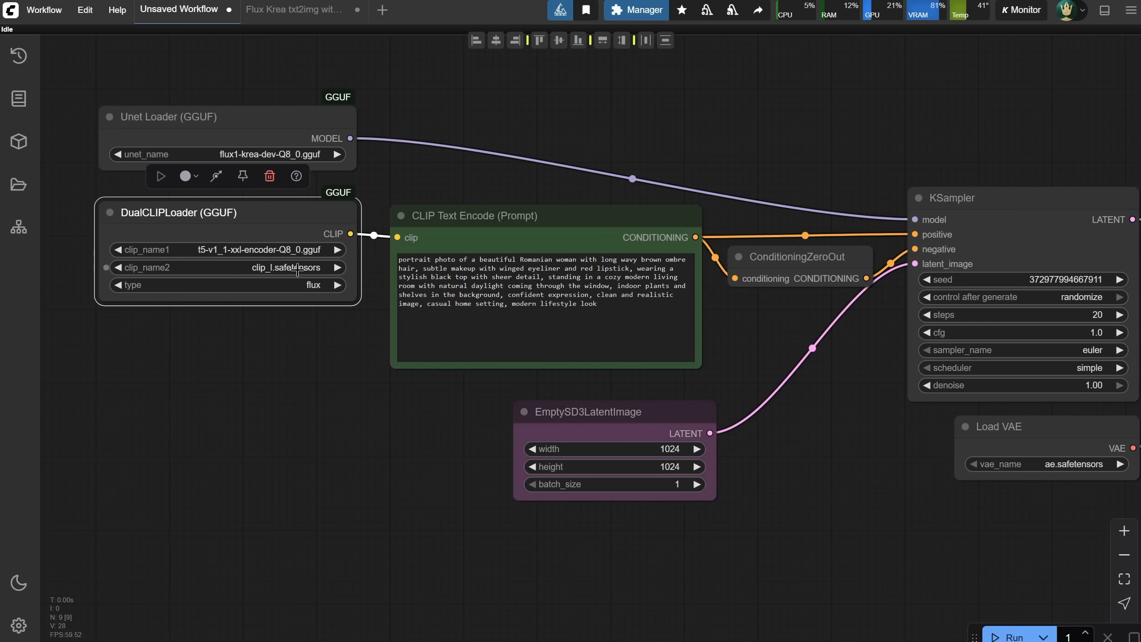
mouse_move(556, 214)
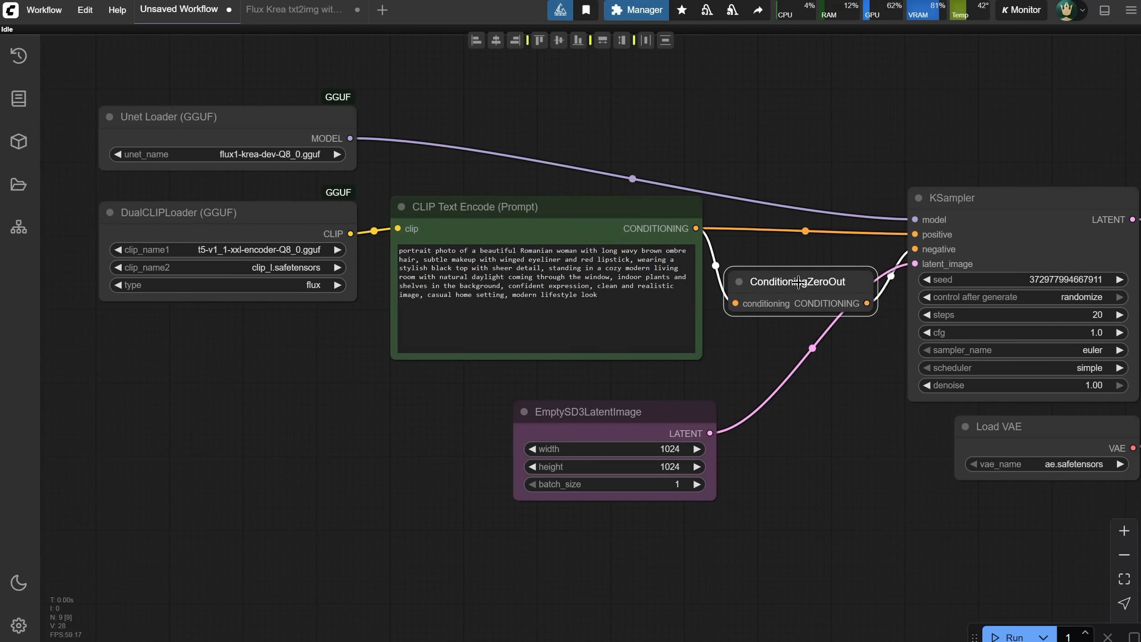
left_click(799, 282)
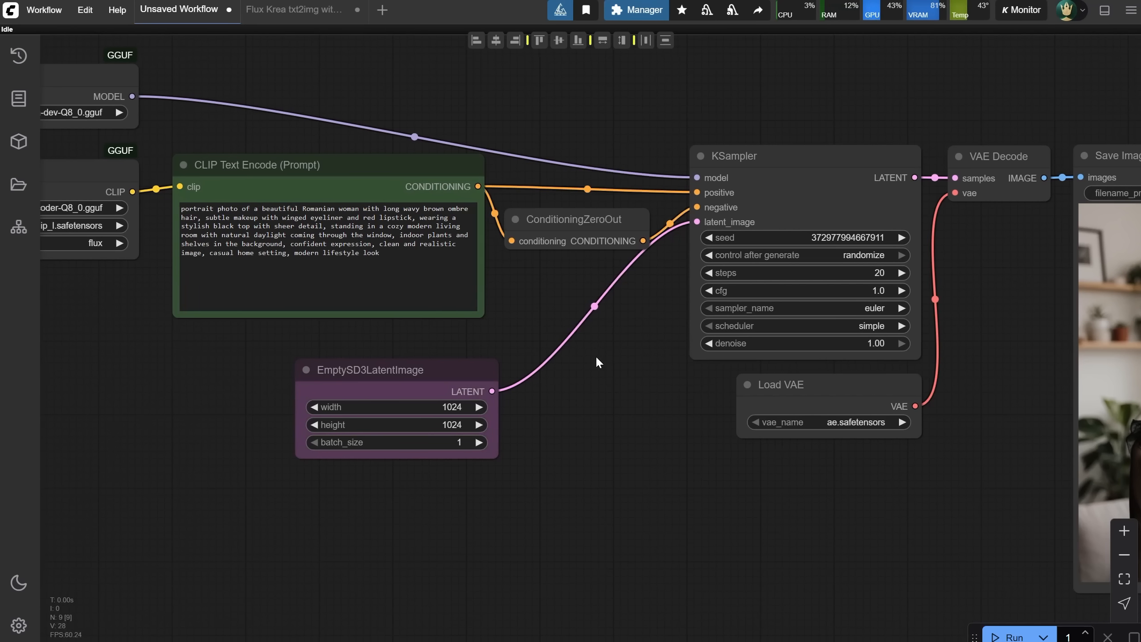
left_click_drag(369, 370, 357, 350)
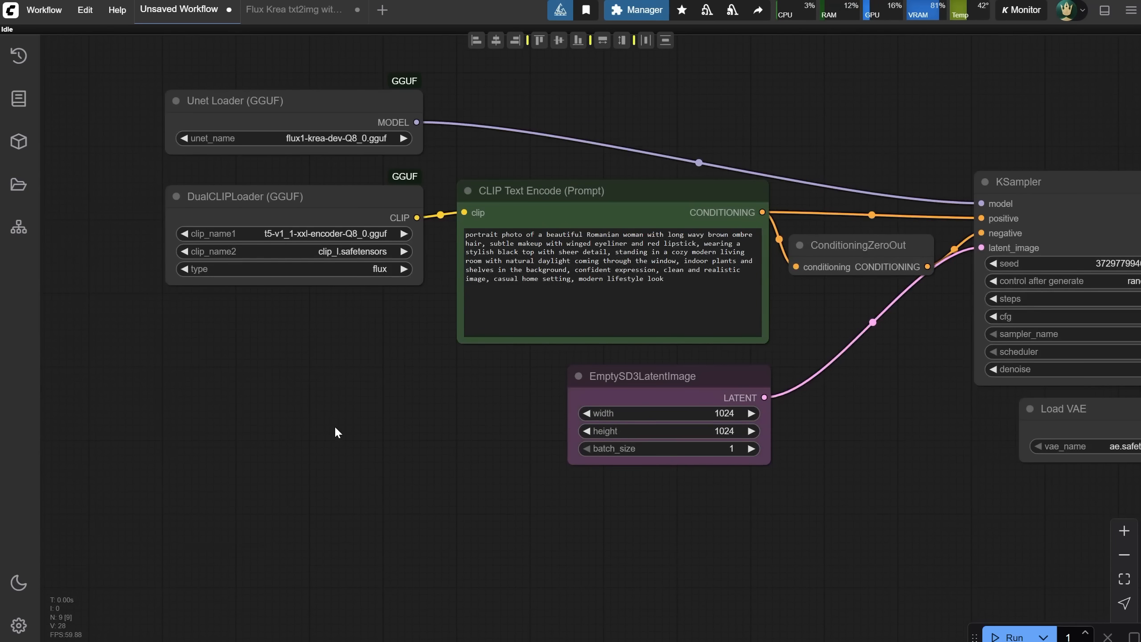
Add a Flux Resolution Calc node via 'flux res' search and choose its aspect ratio.
double_click(335, 431)
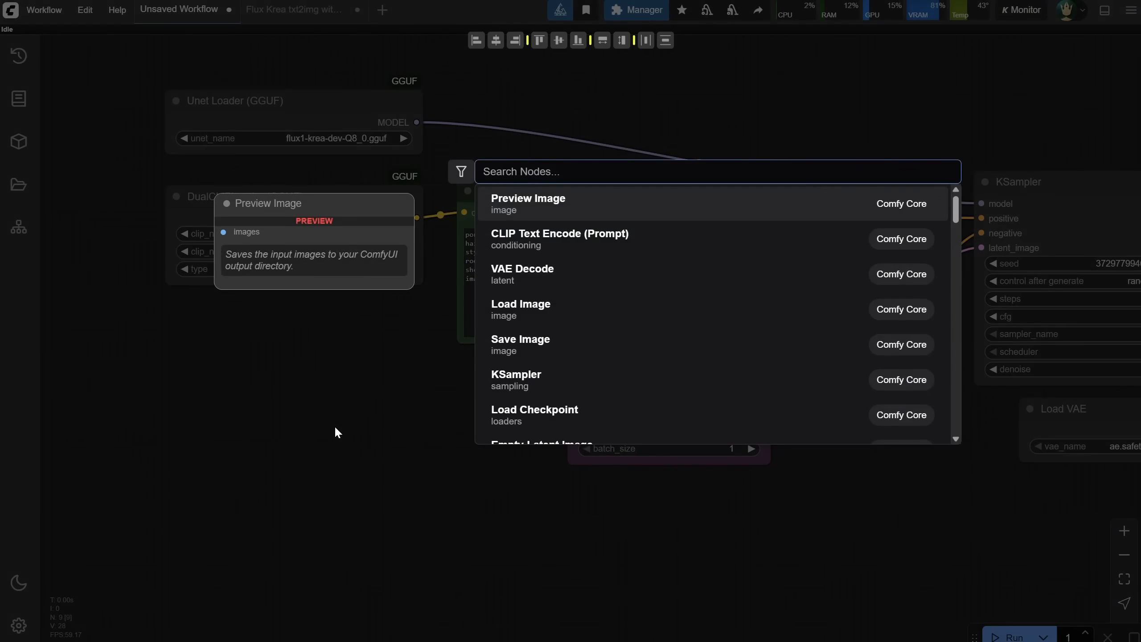
type("flux res")
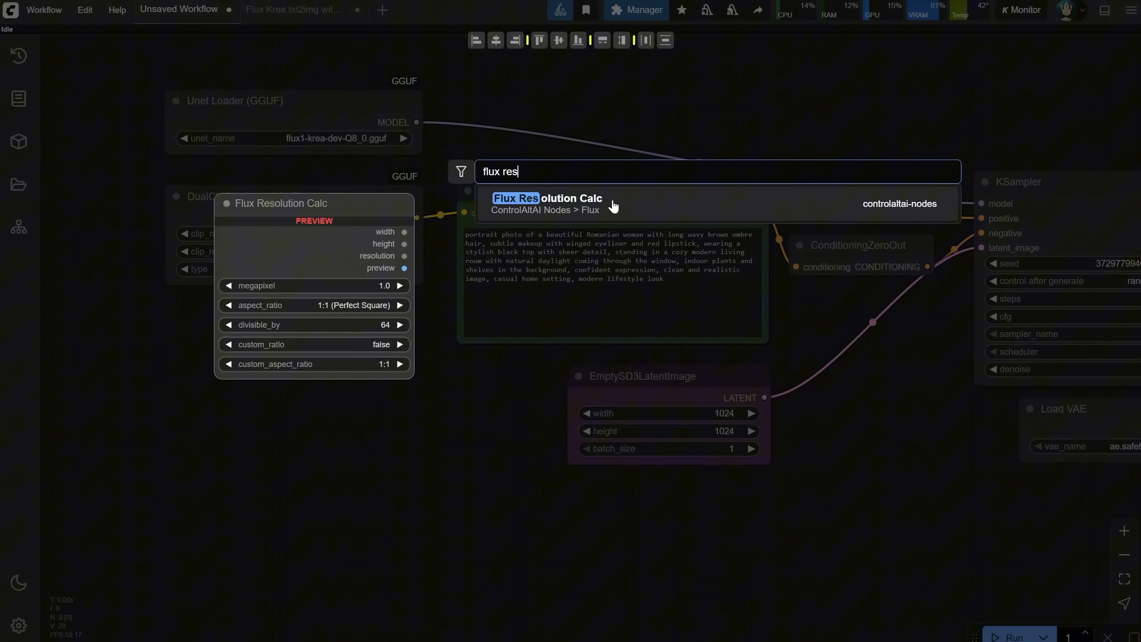
left_click(546, 203)
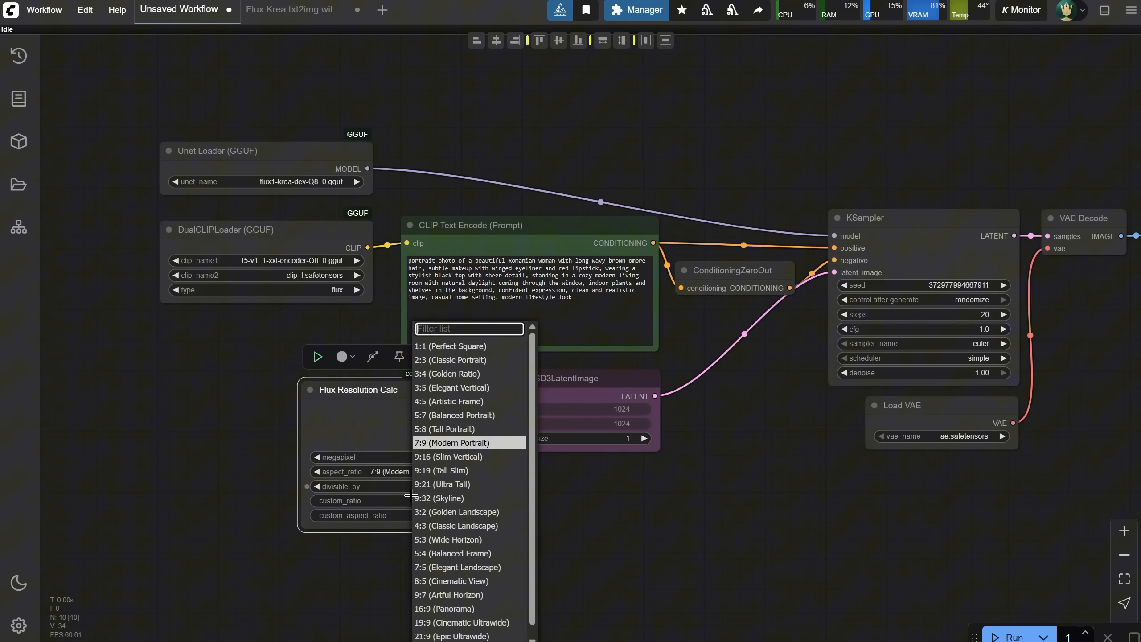
left_click(443, 607)
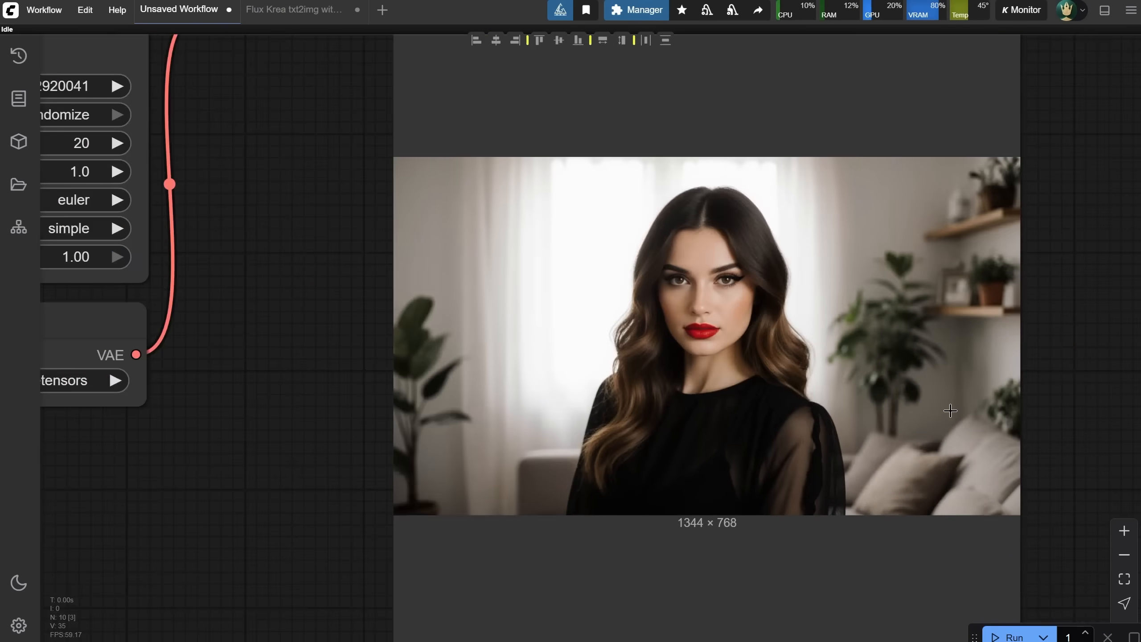
mouse_move(295, 10)
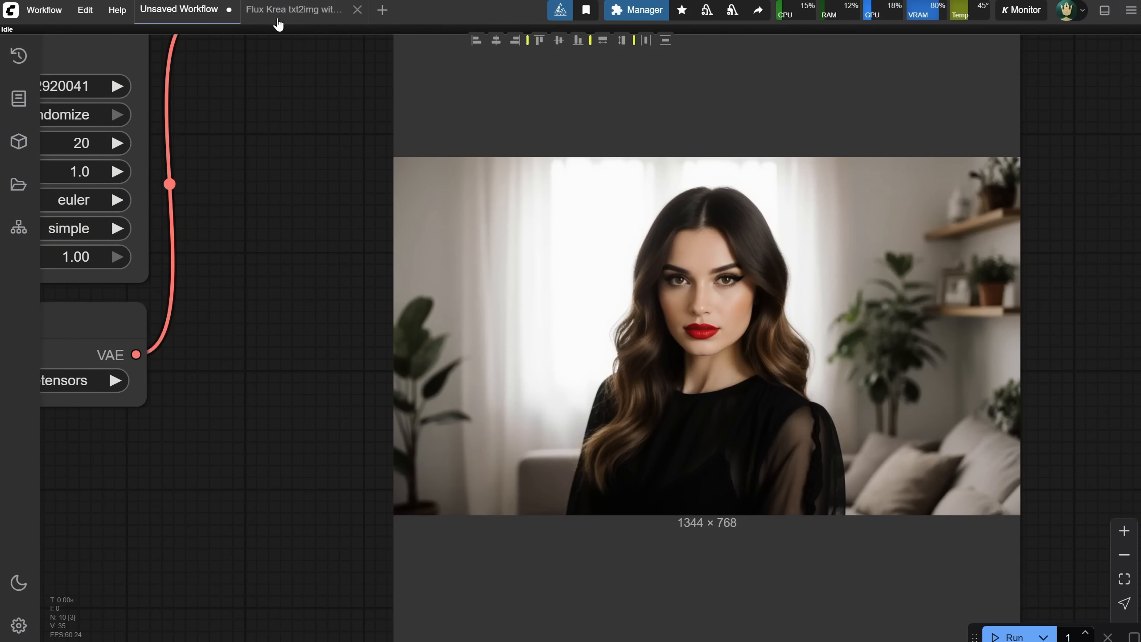
Switch to the Flux Krea txt2img workflow tab with its START HERE note.
left_click(293, 9)
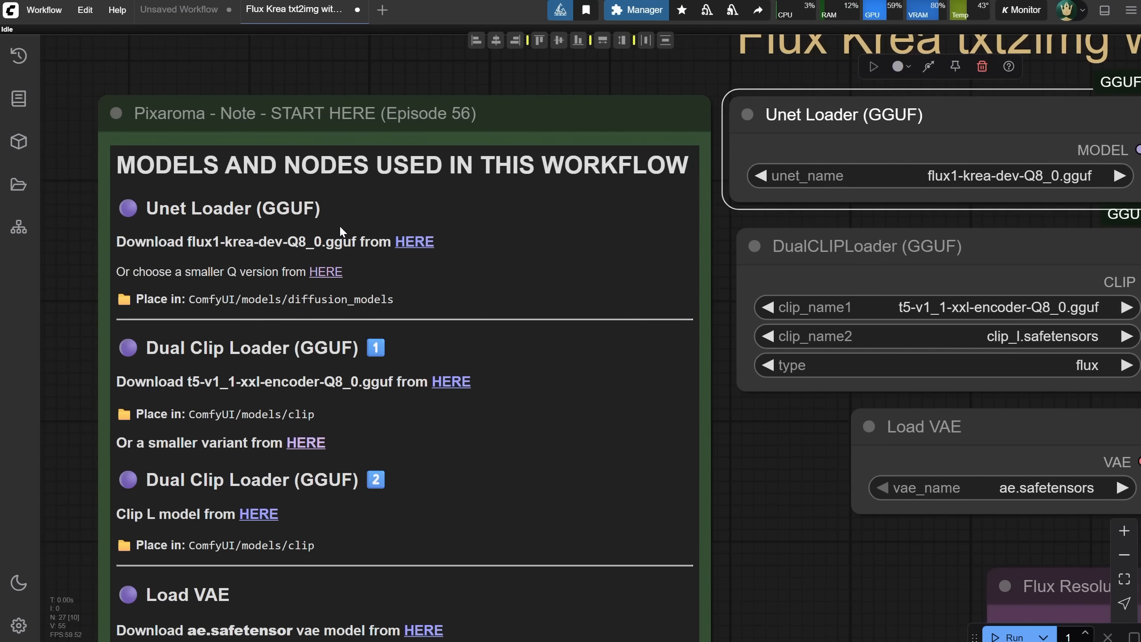
Go to the FLUX.1-Krea-dev-GGUF files list and locate flux1-krea-dev-Q8_0.gguf.
left_click(414, 241)
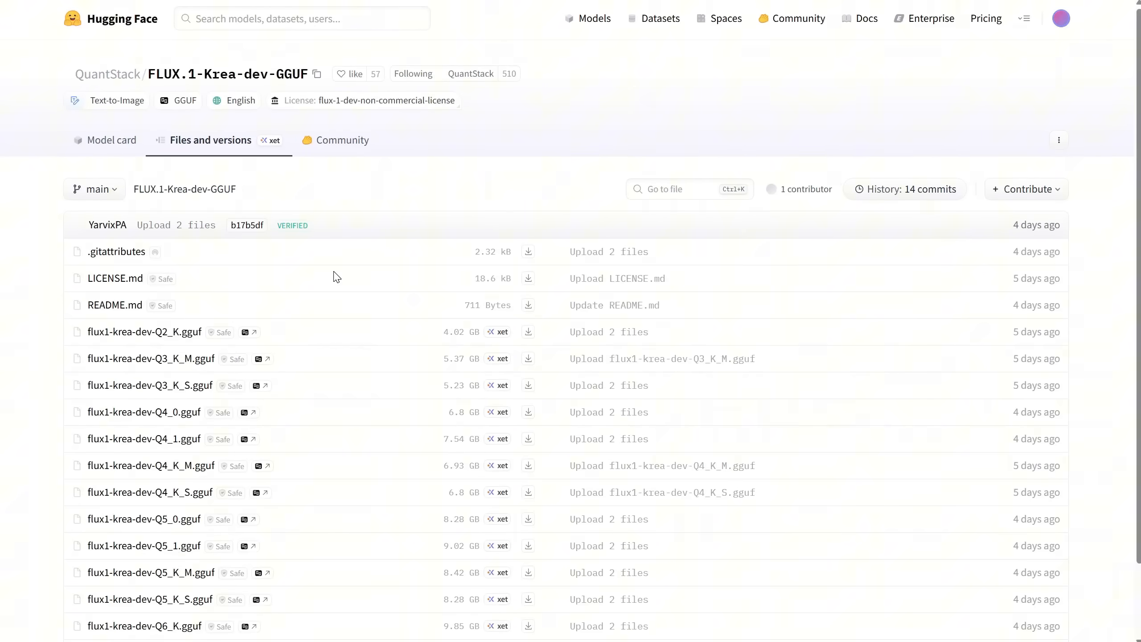
scroll("down", 3)
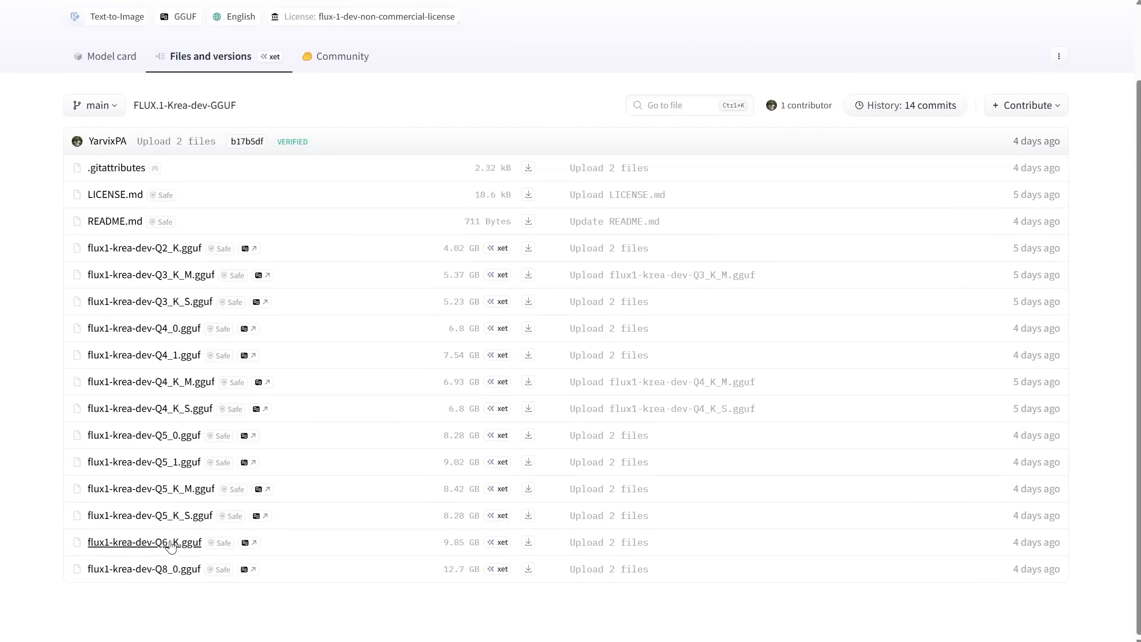
mouse_move(399, 340)
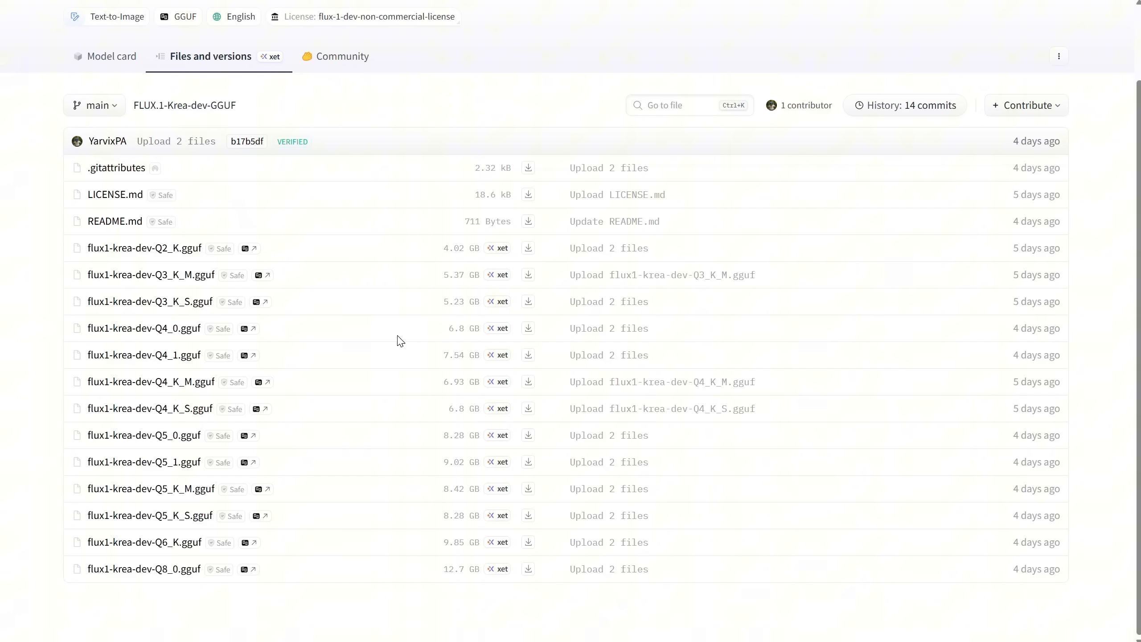
mouse_move(323, 478)
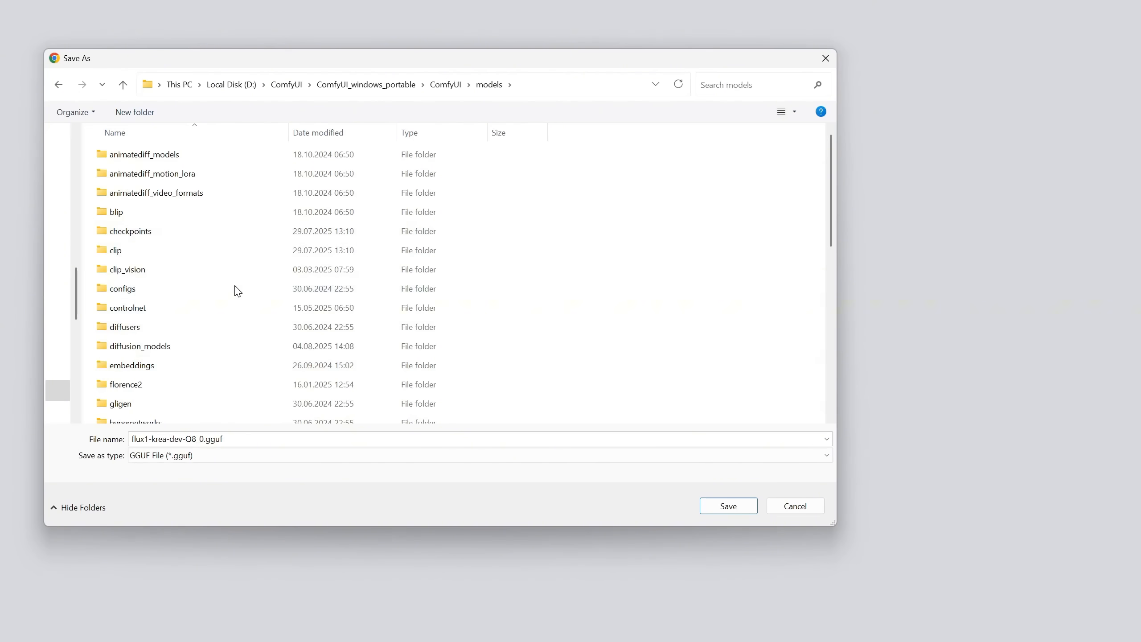
Save flux1-krea-dev-Q8_0.gguf into ComfyUI's models/diffusion_models folder.
double_click(138, 345)
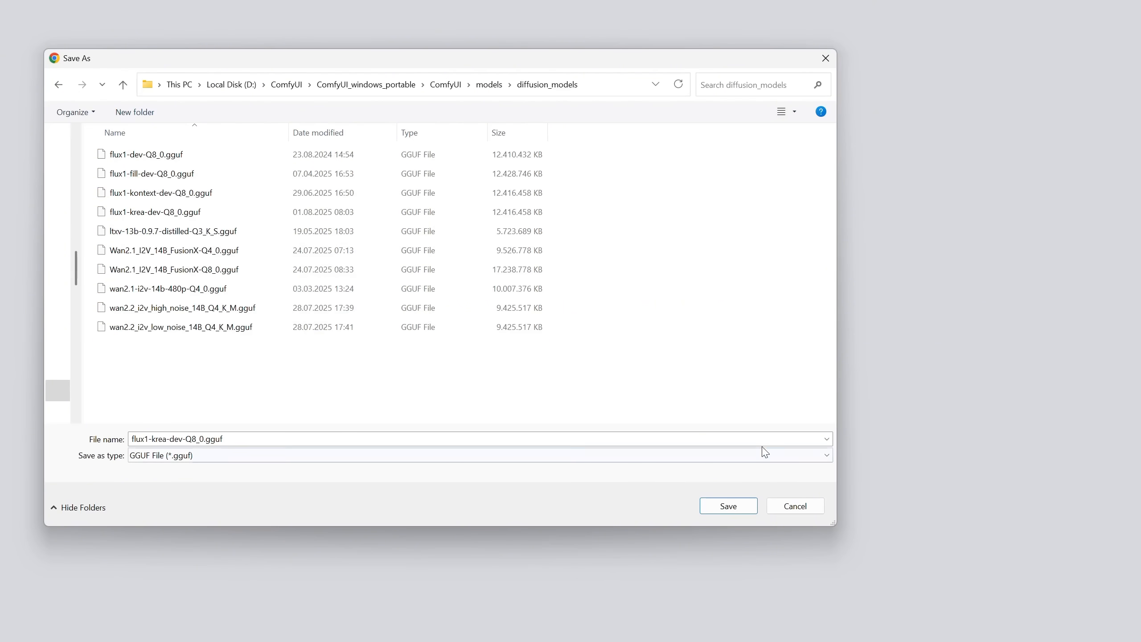
left_click(728, 505)
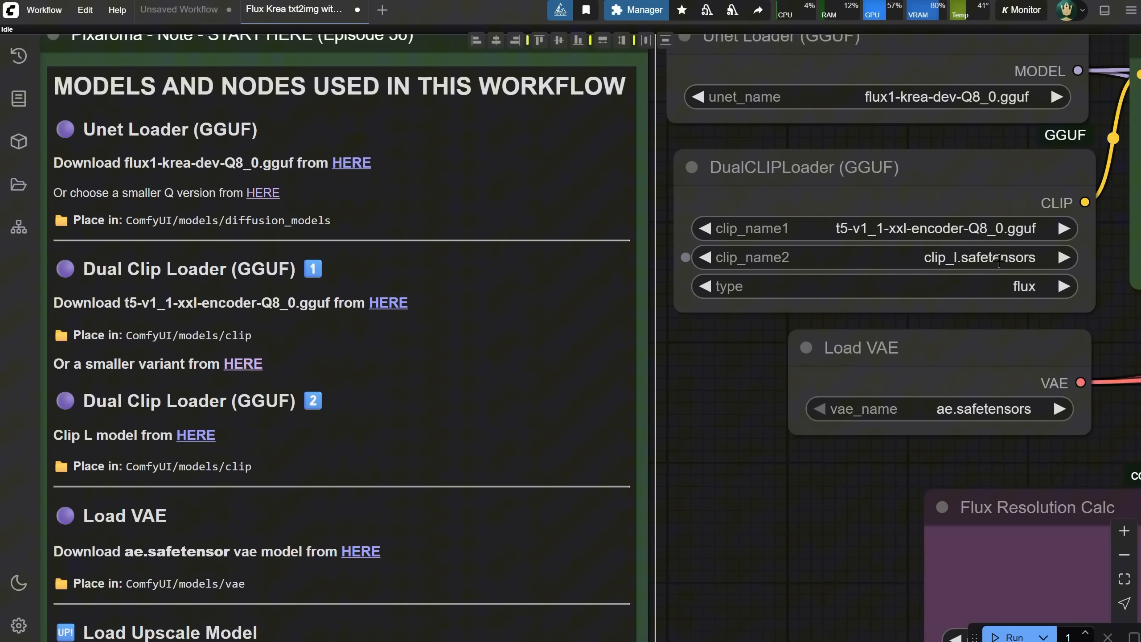
mouse_move(386, 303)
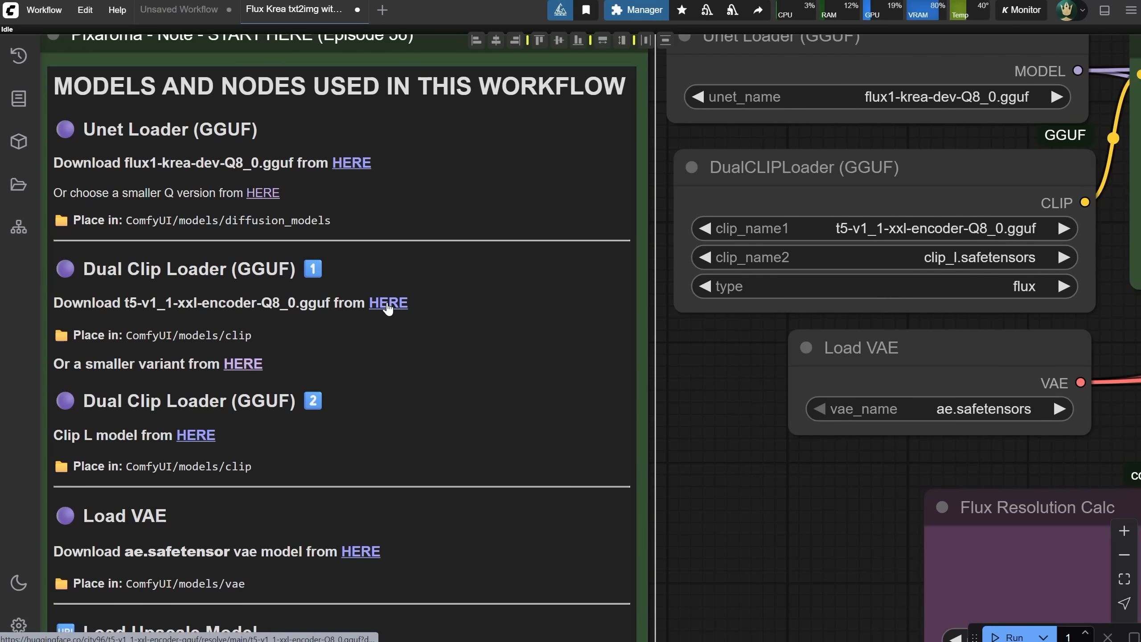
mouse_move(195, 434)
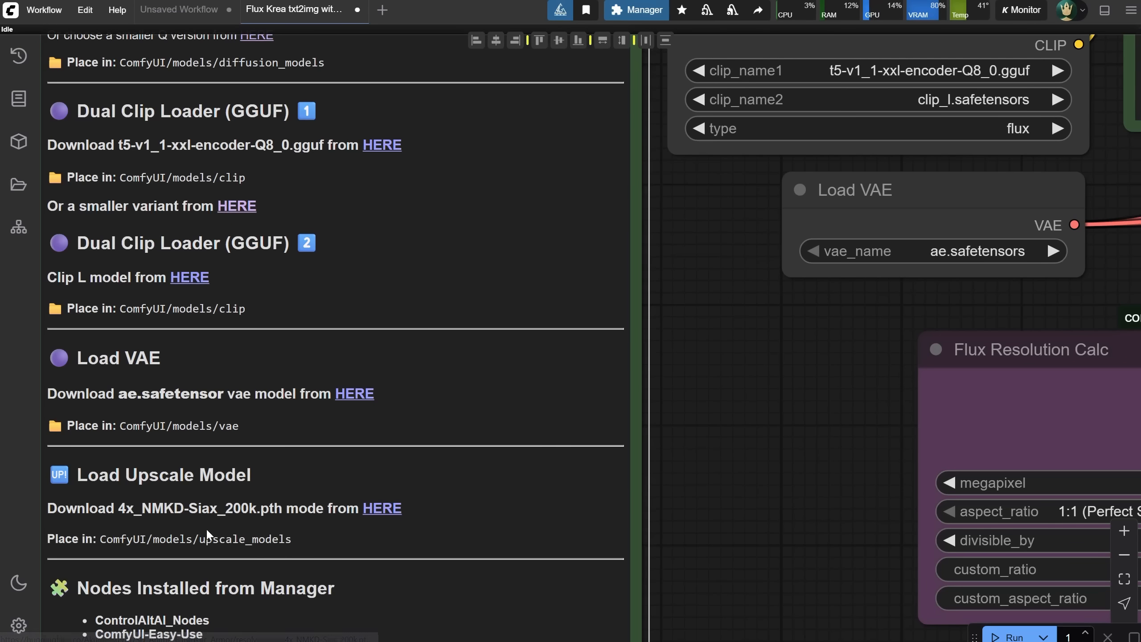
Review the note's required custom nodes list and bring up ComfyUI Manager.
scroll("down", 3)
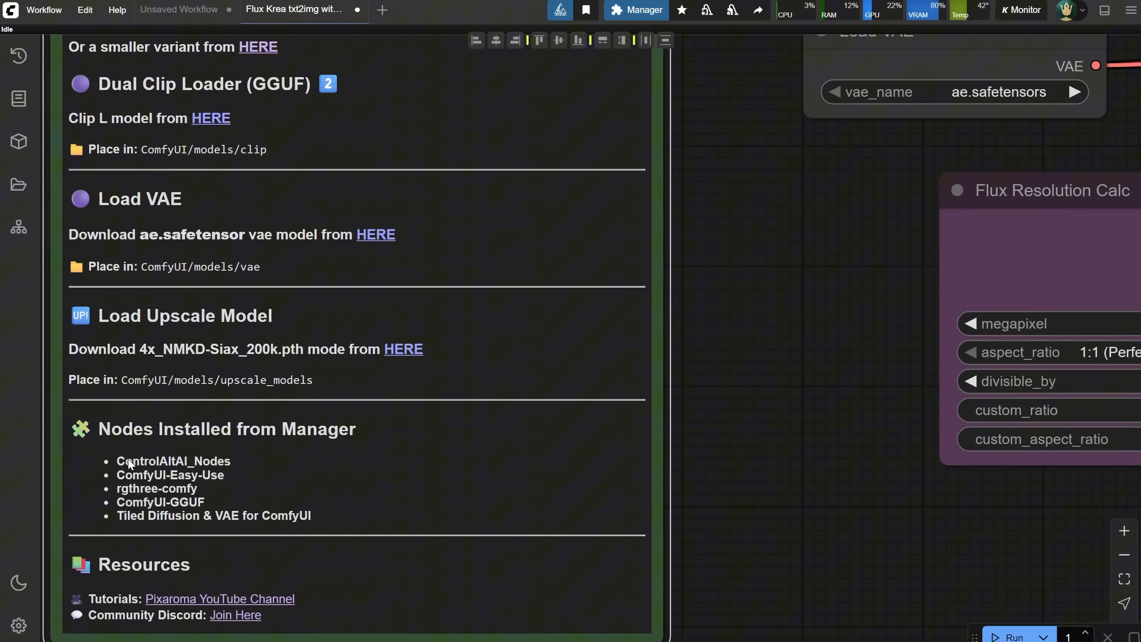
mouse_move(206, 509)
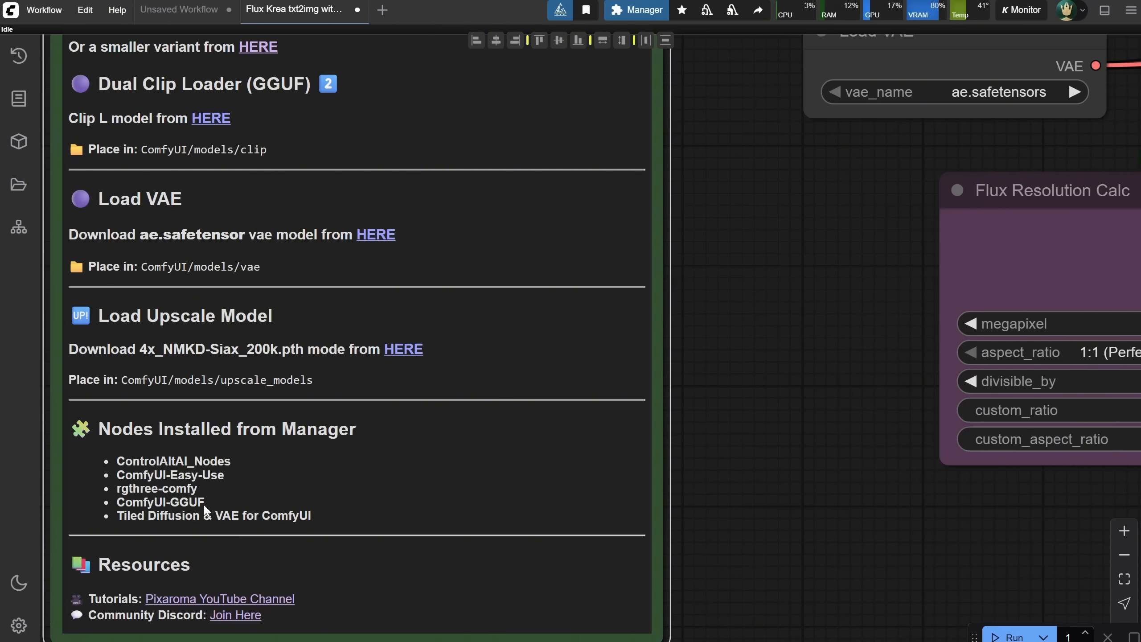
left_click(642, 10)
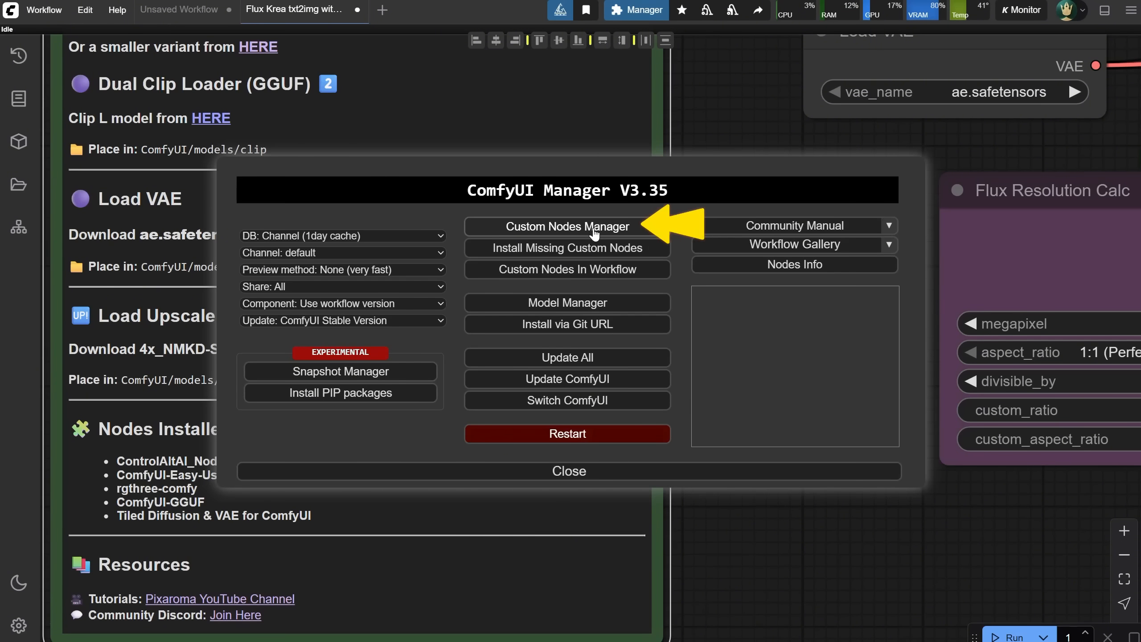
Browse the installed custom node packs in the Custom Nodes Manager.
left_click(566, 227)
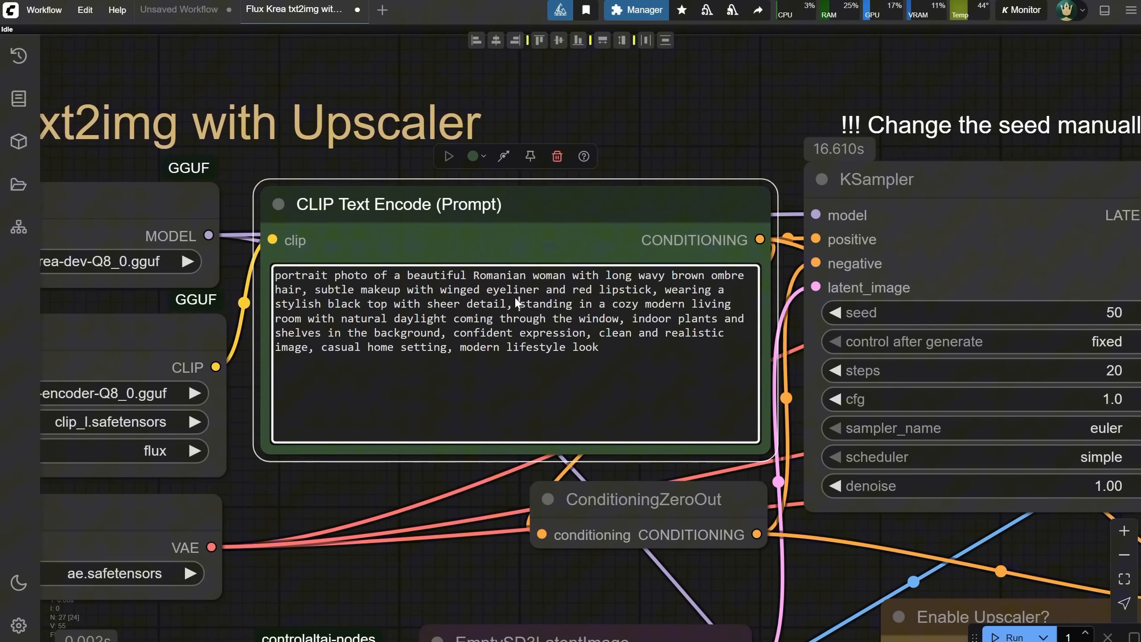
Add 'freckles on the face,' to the portrait prompt.
type("freckles on the face,")
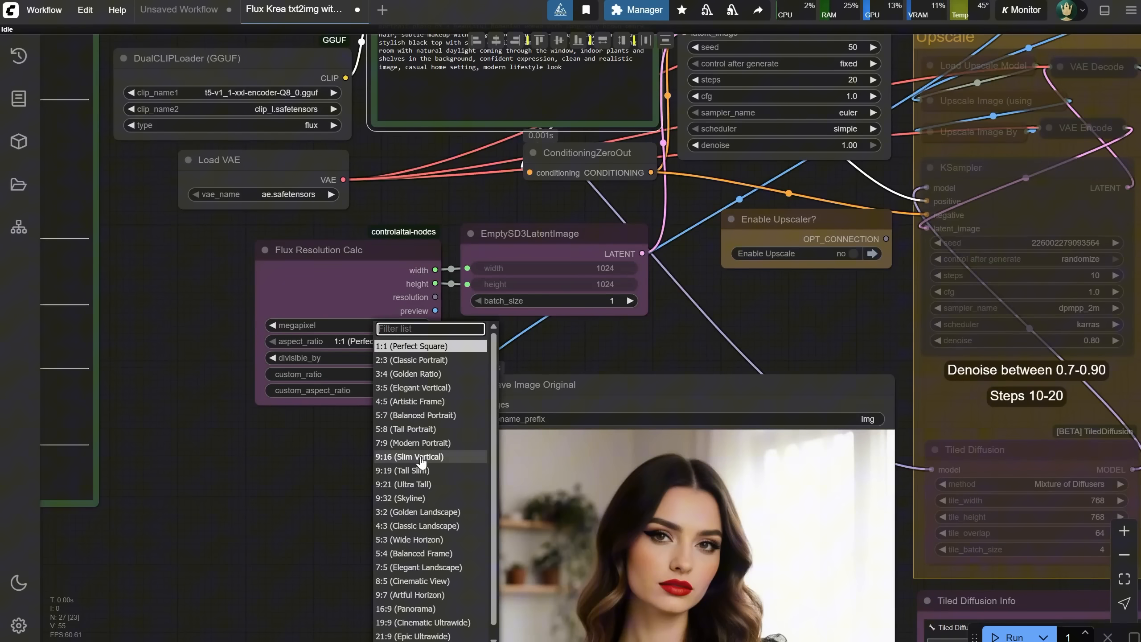
Set the aspect ratio to 9:16 (Slim Vertical) and run a generation.
left_click(409, 456)
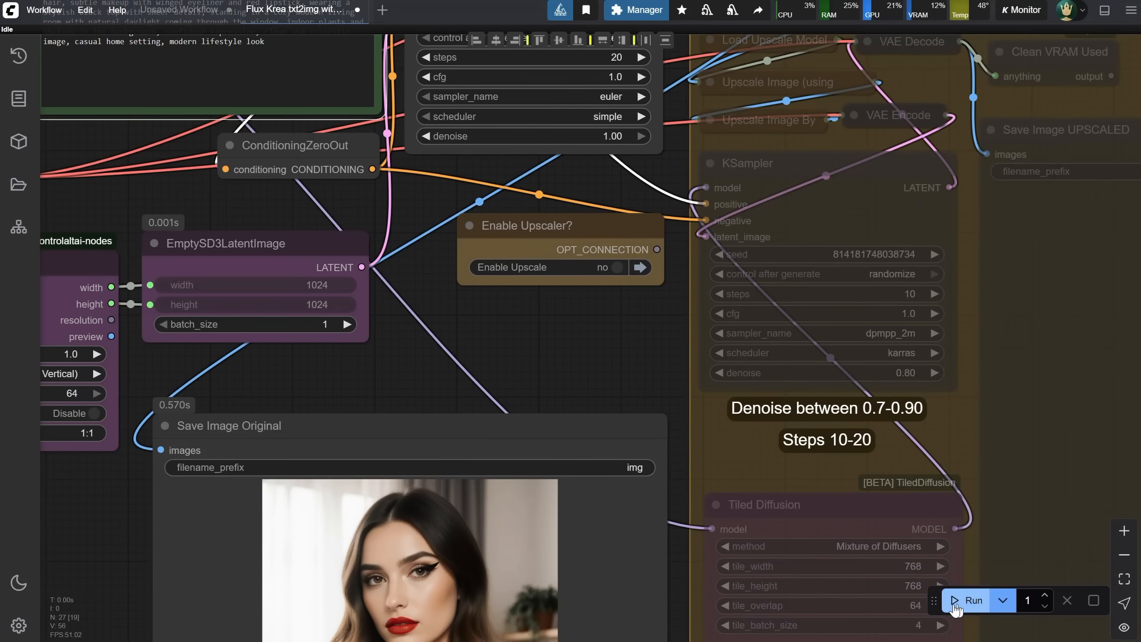
left_click(973, 599)
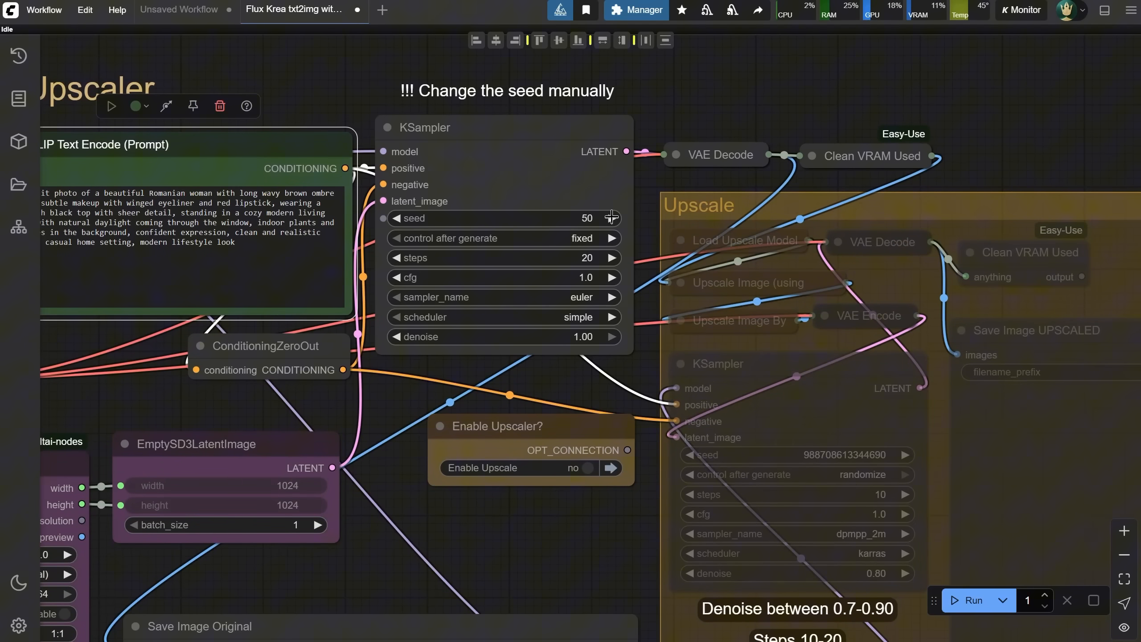
Raise the seed to 51, regenerate, and enable the upscaling stage.
left_click(612, 213)
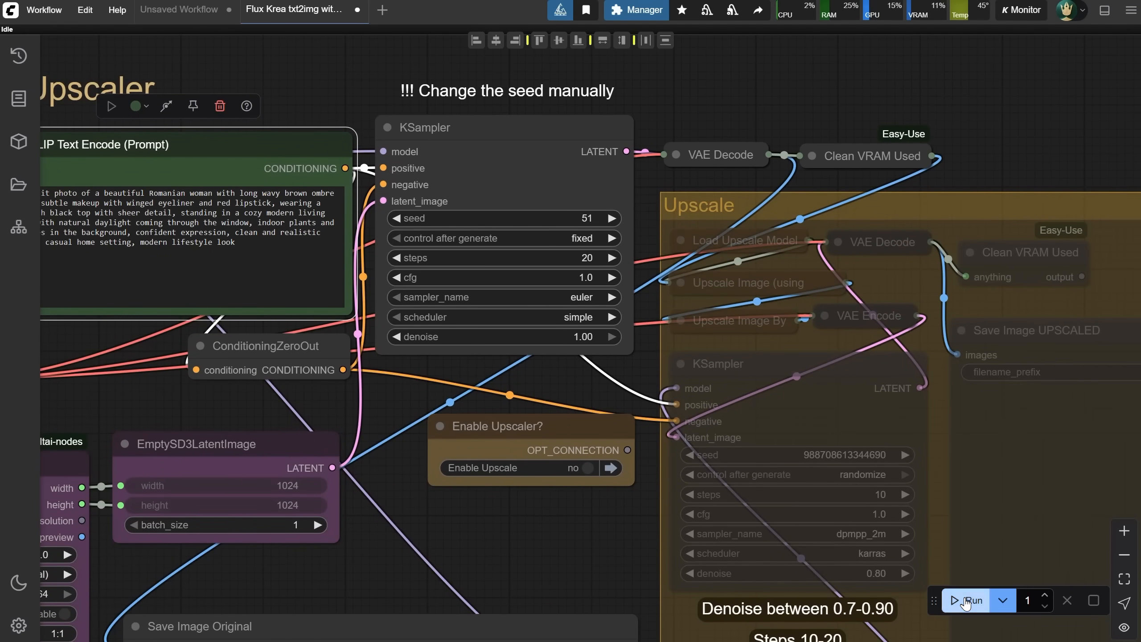
left_click(970, 600)
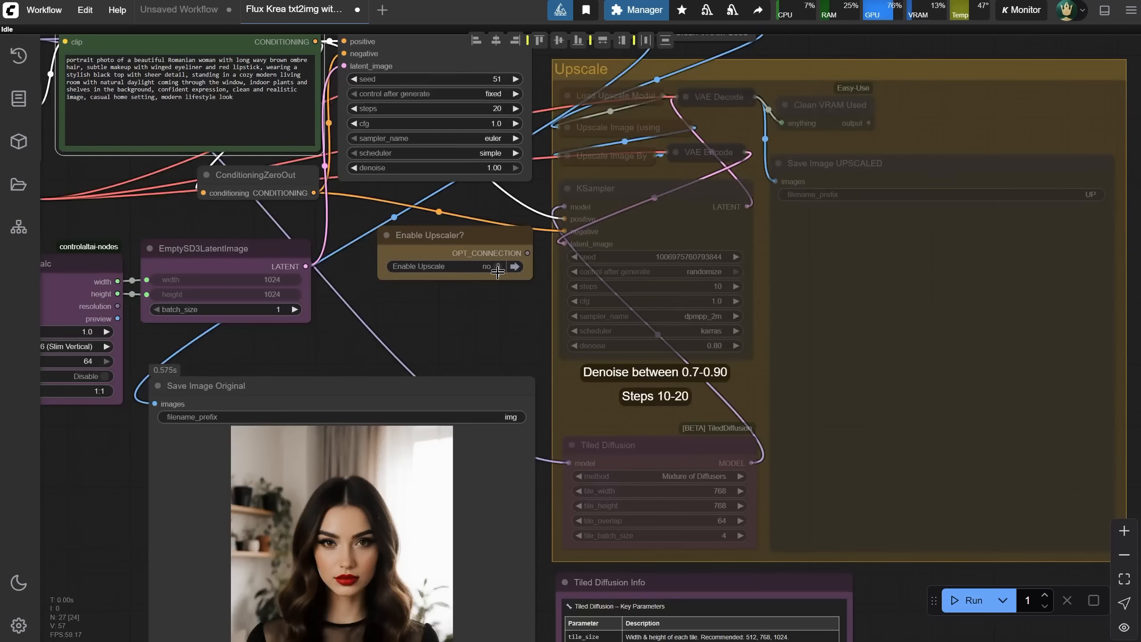
left_click(485, 265)
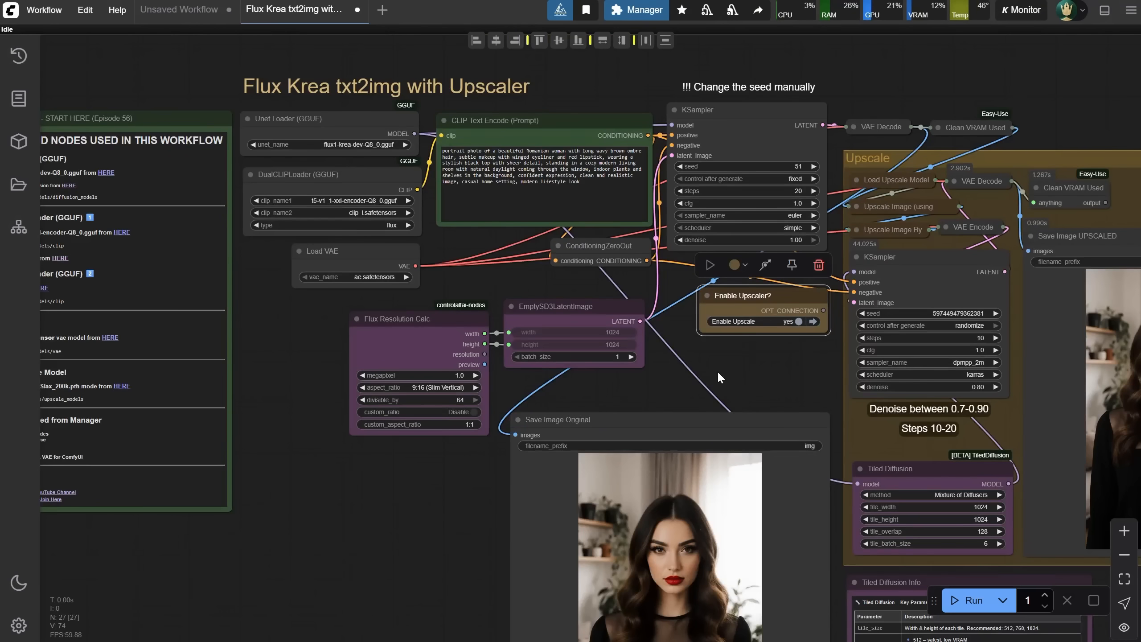
Load the Flux Krea (Nunchaku) txt2img with Upscaler workflow and compare it with the GGUF tab.
left_click(43, 10)
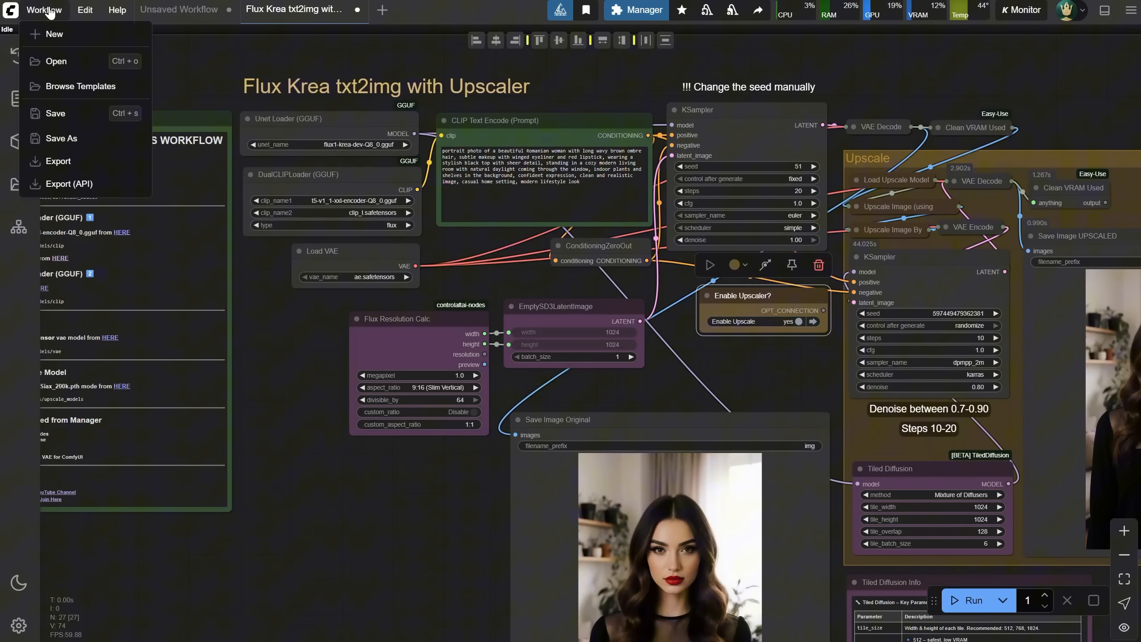
left_click(56, 61)
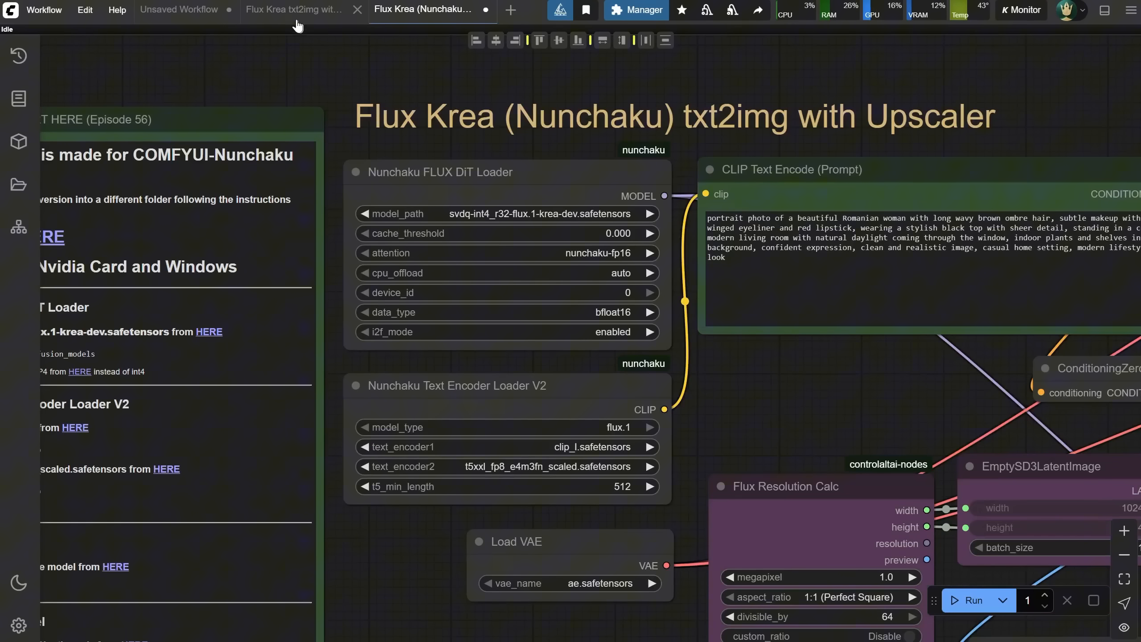
left_click(295, 10)
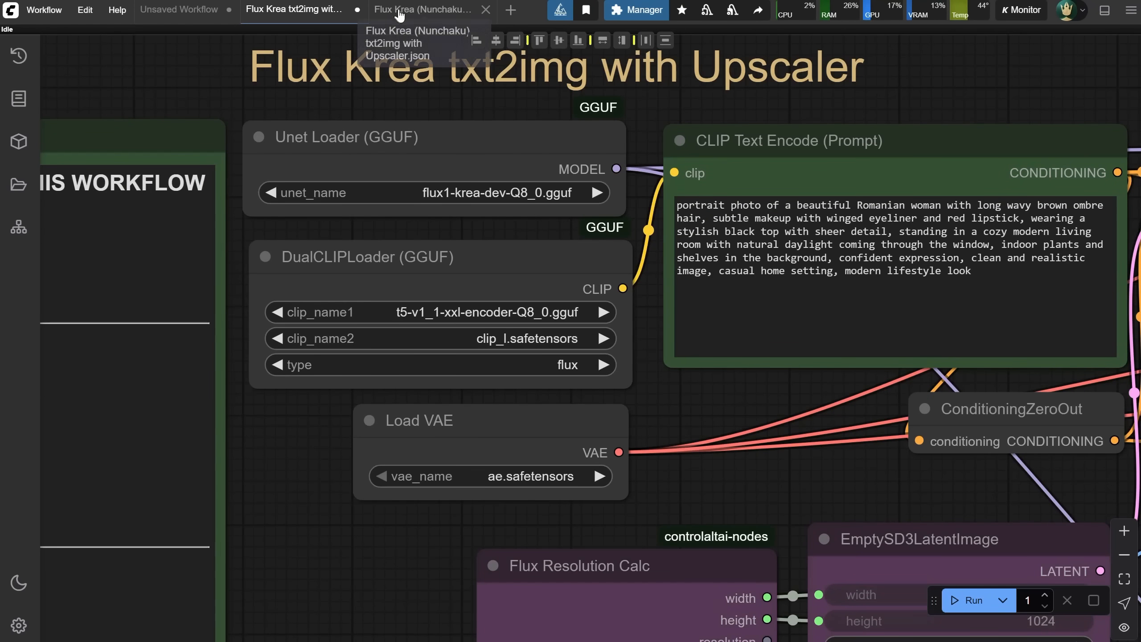
left_click(426, 9)
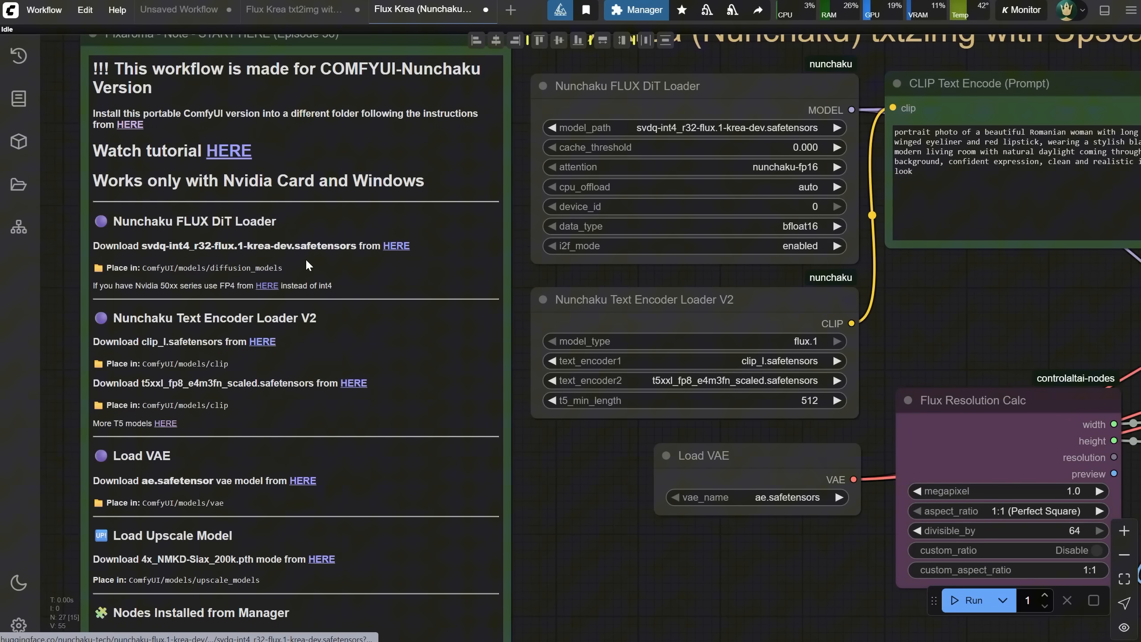
mouse_move(267, 285)
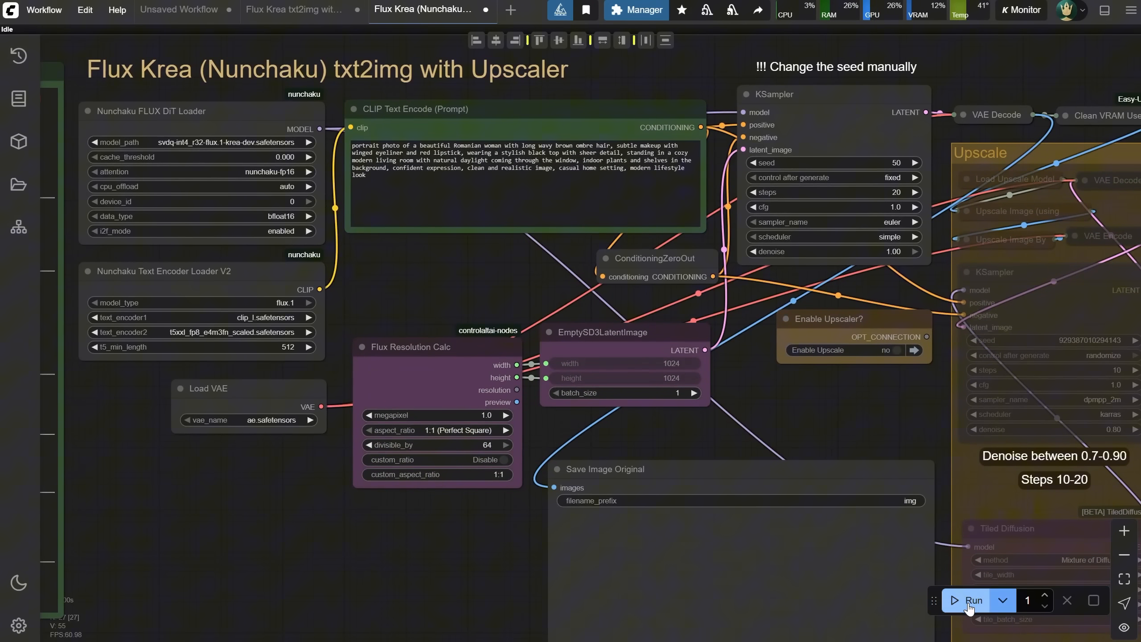
Run the Nunchaku workflow to generate the portrait, then dismiss the enlarged preview.
left_click(972, 600)
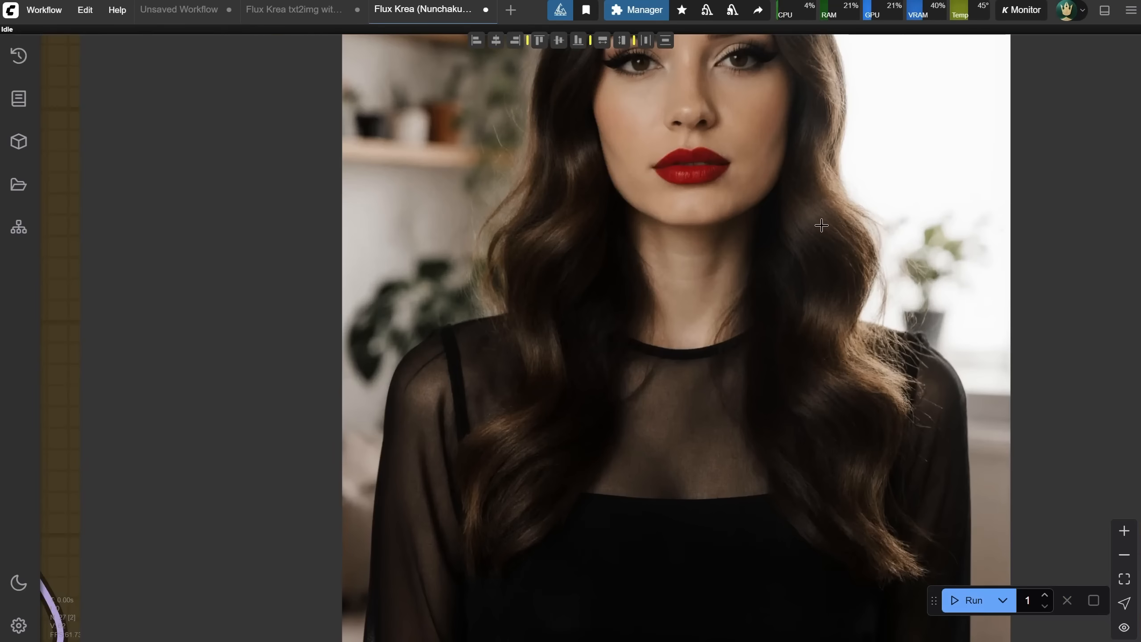
left_click(971, 600)
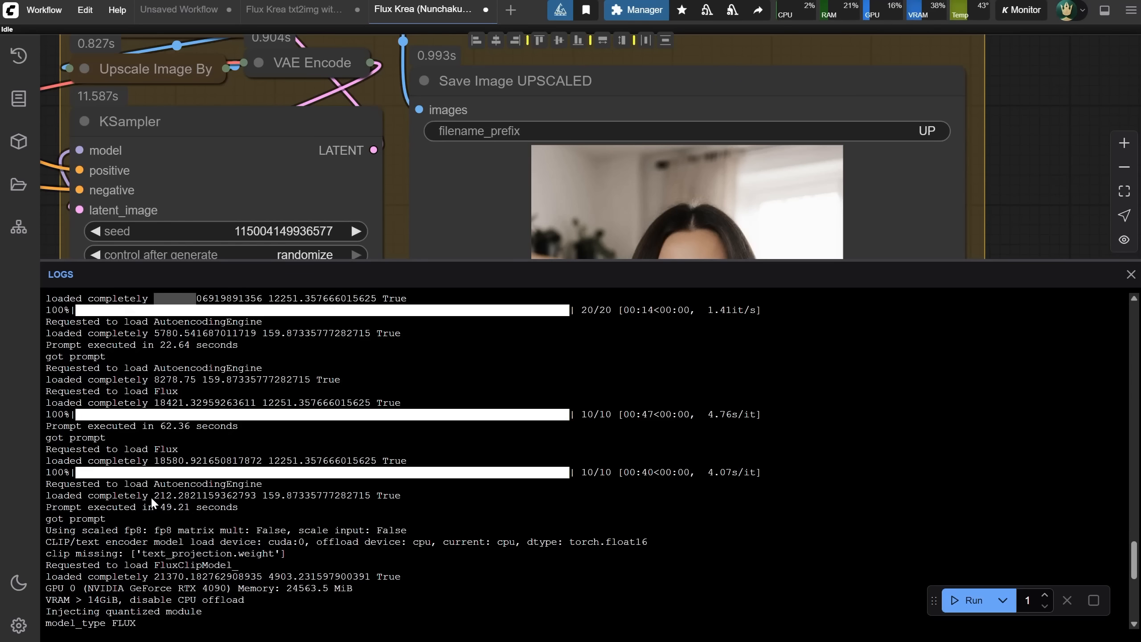
left_click(291, 10)
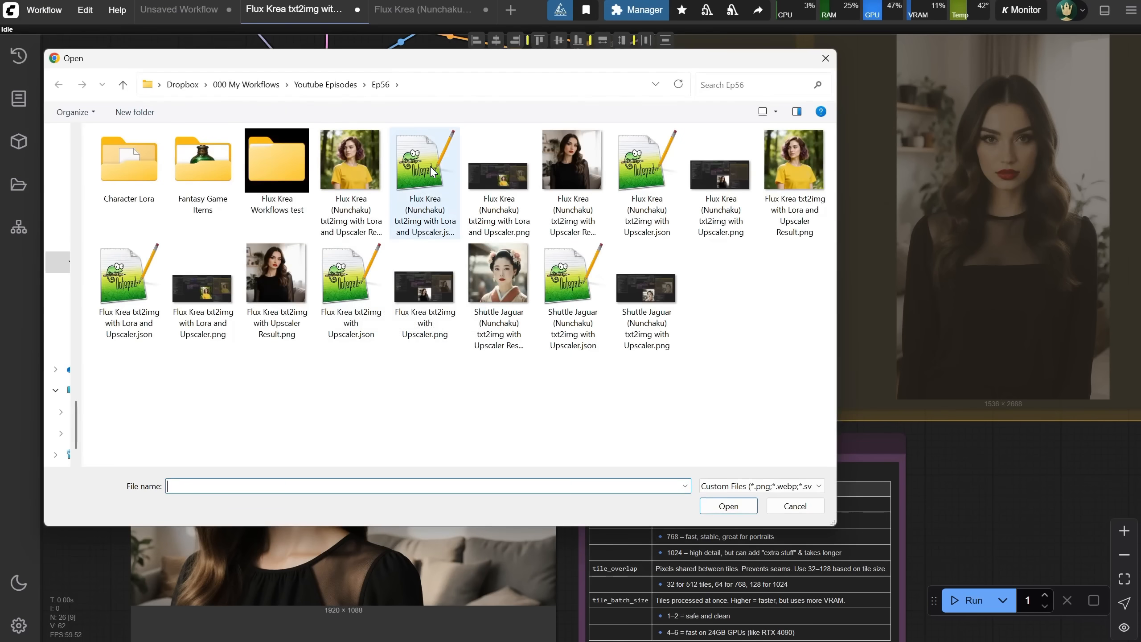
Load the Nunchaku Lora and Upscaler workflow and rewrite the hair prompt to 'long blonde h…'.
left_click(425, 161)
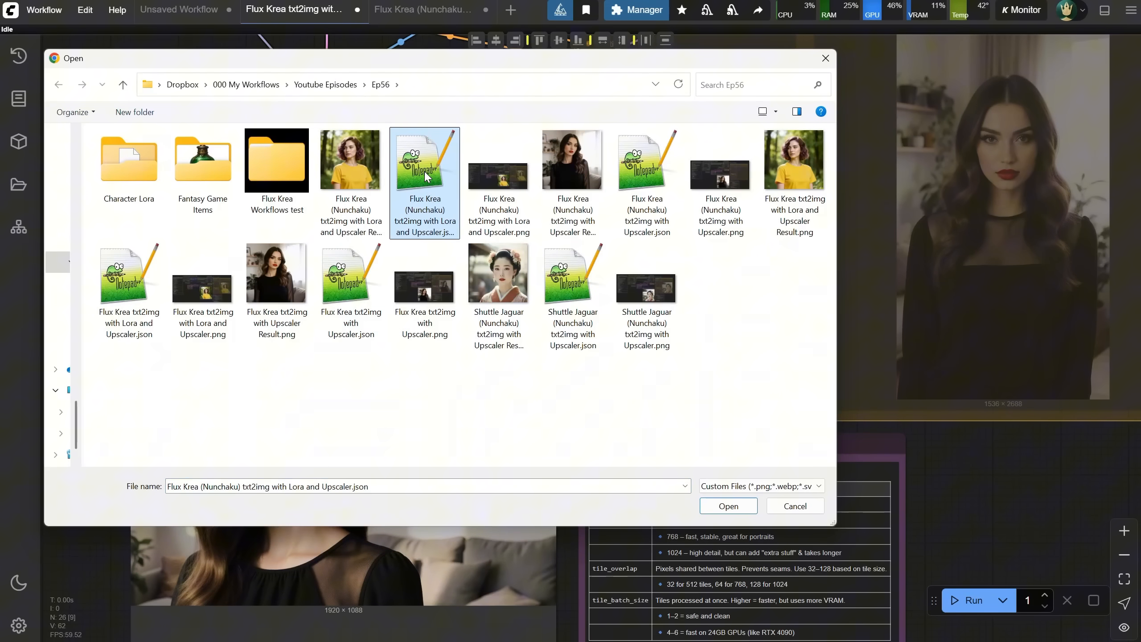
left_click(727, 505)
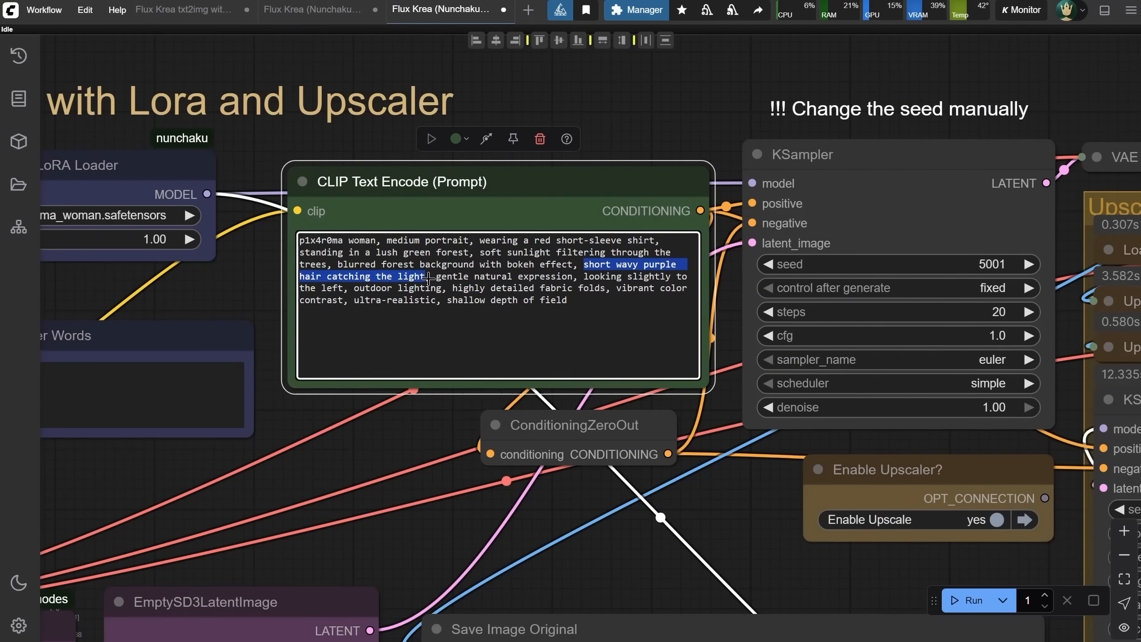
type("long blonde h")
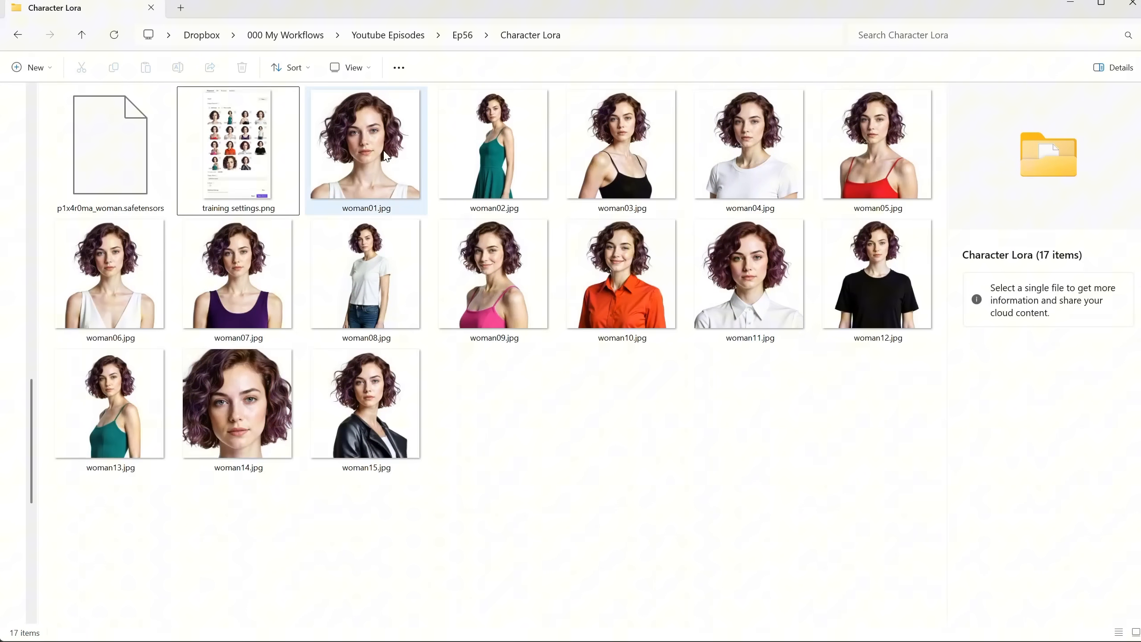
Browse the Character Lora folder of fifteen training photos.
left_click(365, 146)
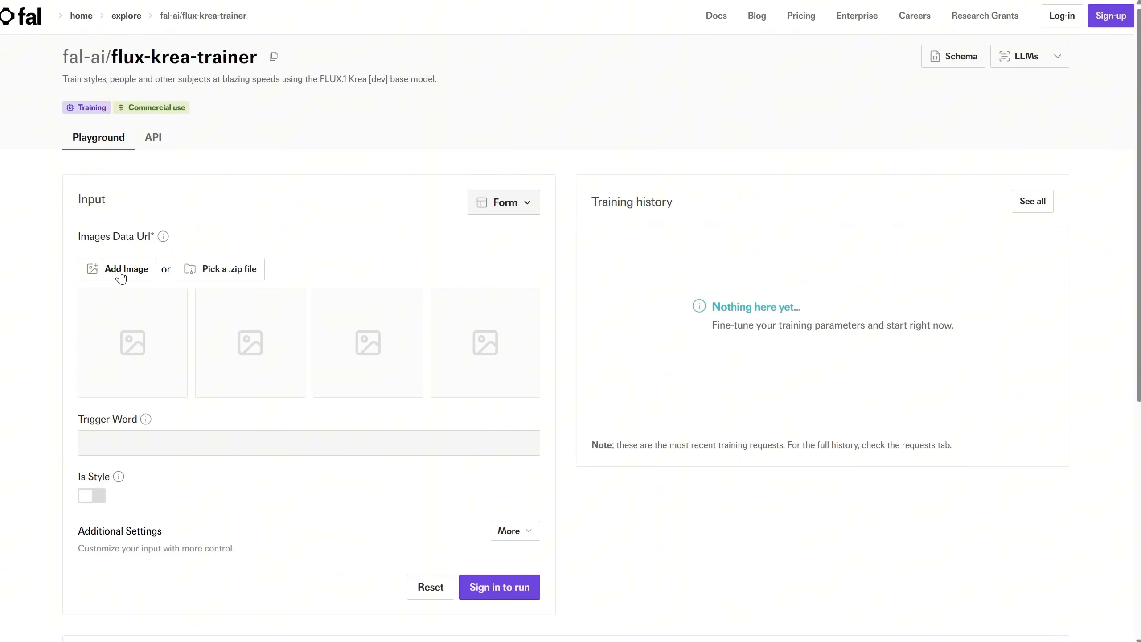
Upload the 15 portrait photos to the flux-krea-trainer and move down to the training fields.
left_click(117, 268)
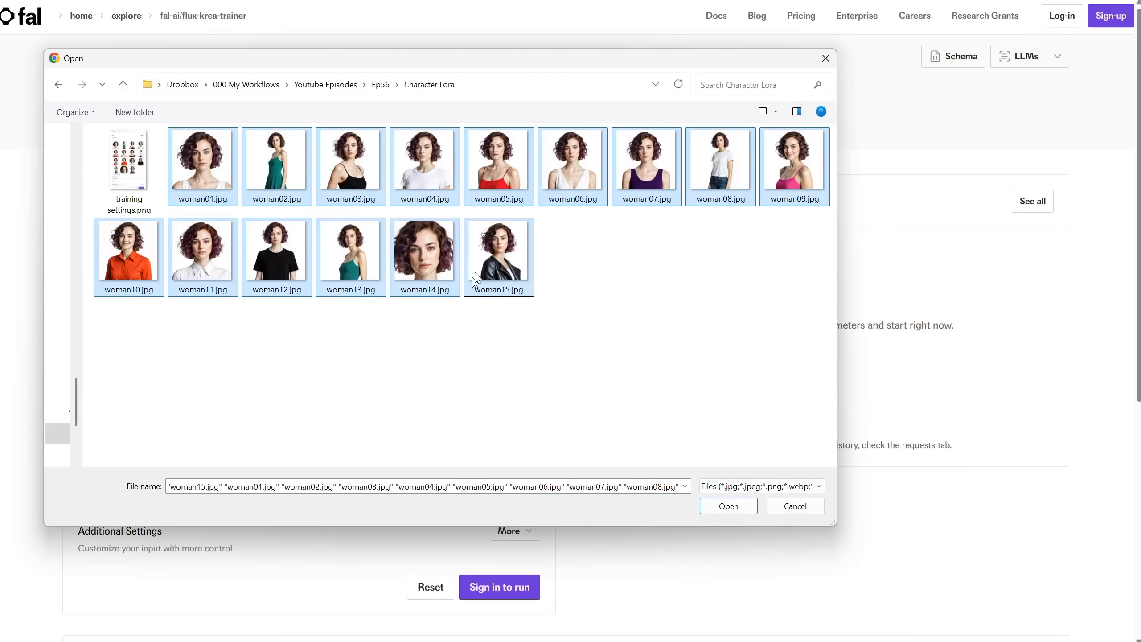
left_click(727, 505)
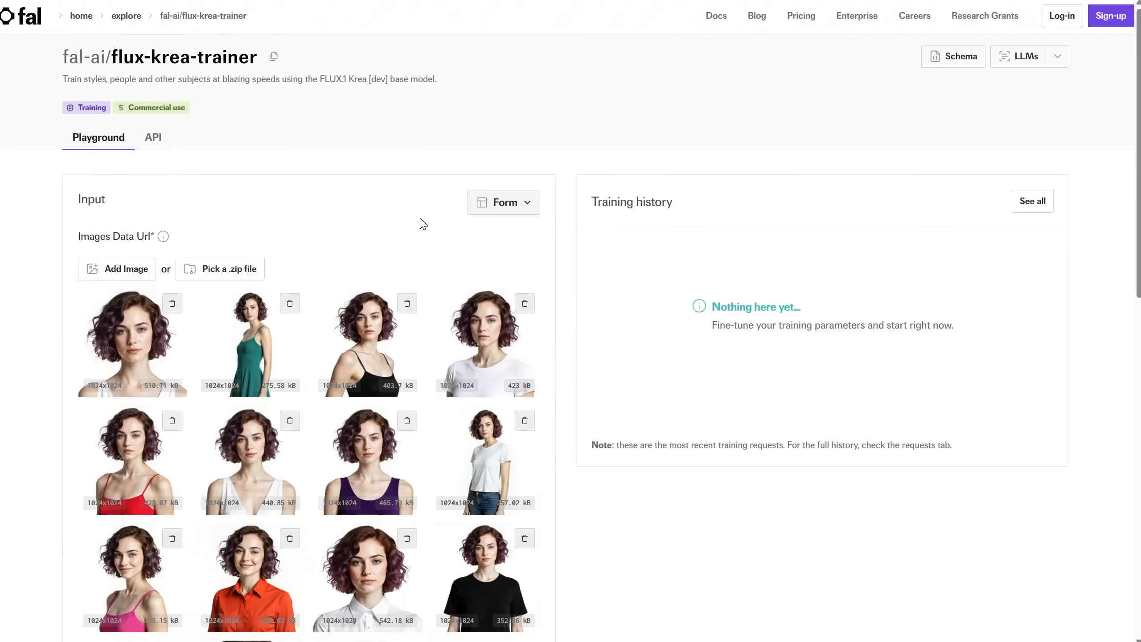
scroll("down", 3)
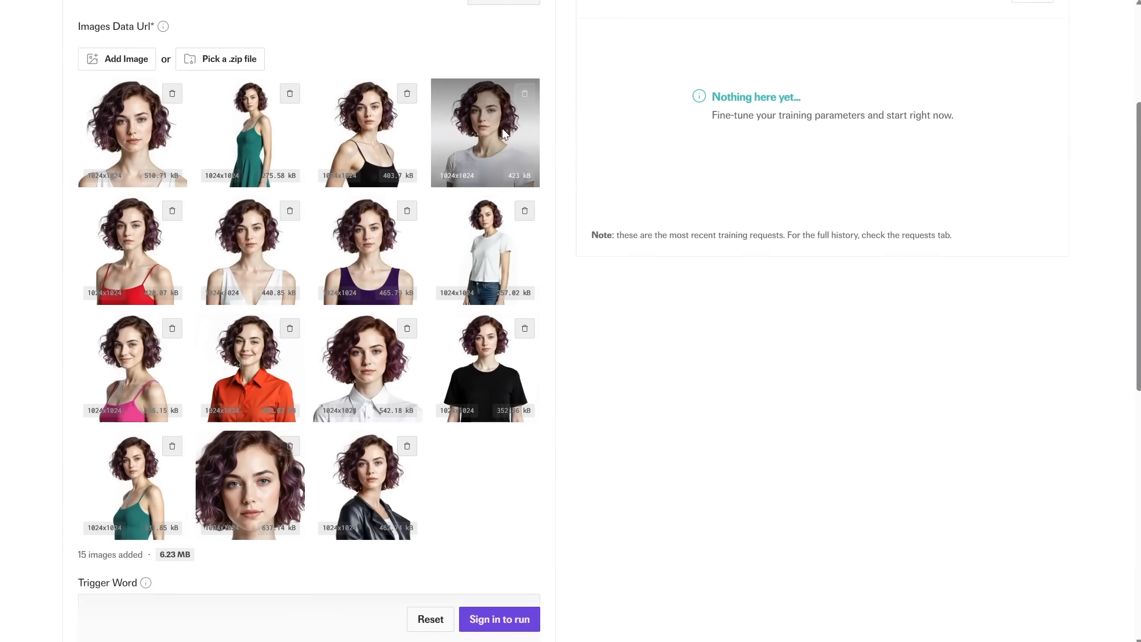
scroll("down", 3)
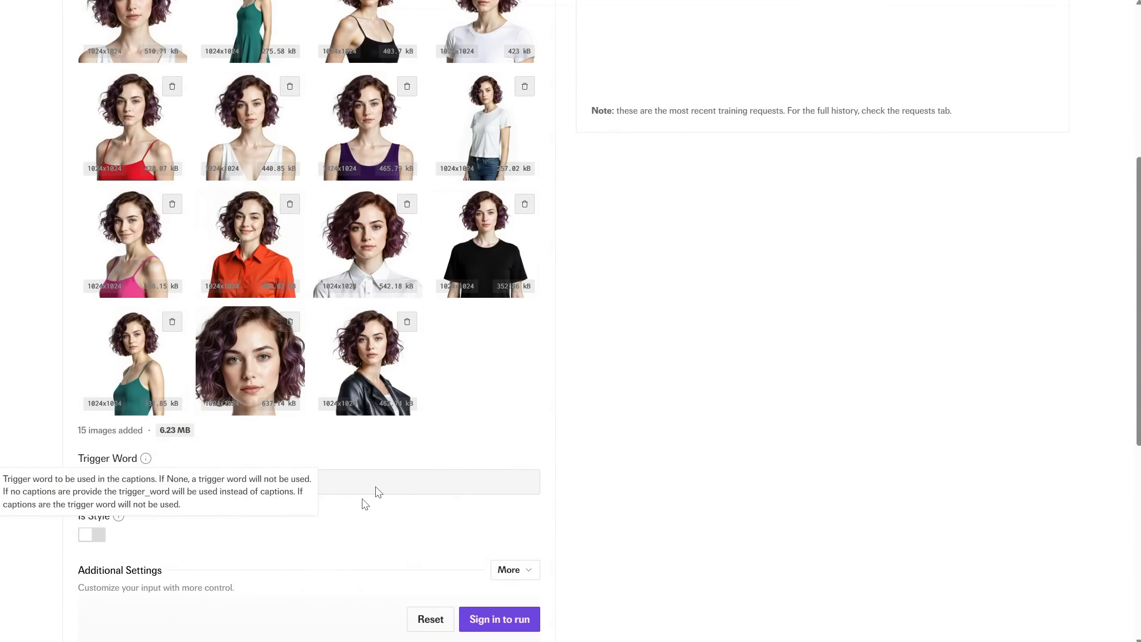
mouse_move(386, 454)
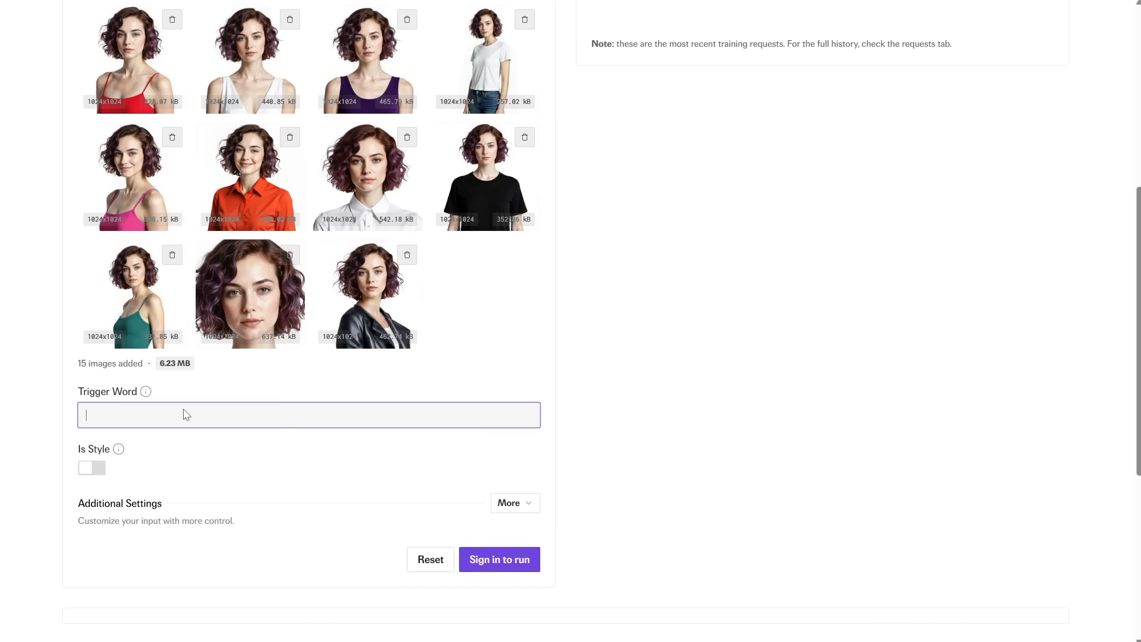
Set the Trigger Word to 'p1x4r0ma woman' and continue down to start the training.
type("p1x4r0ma")
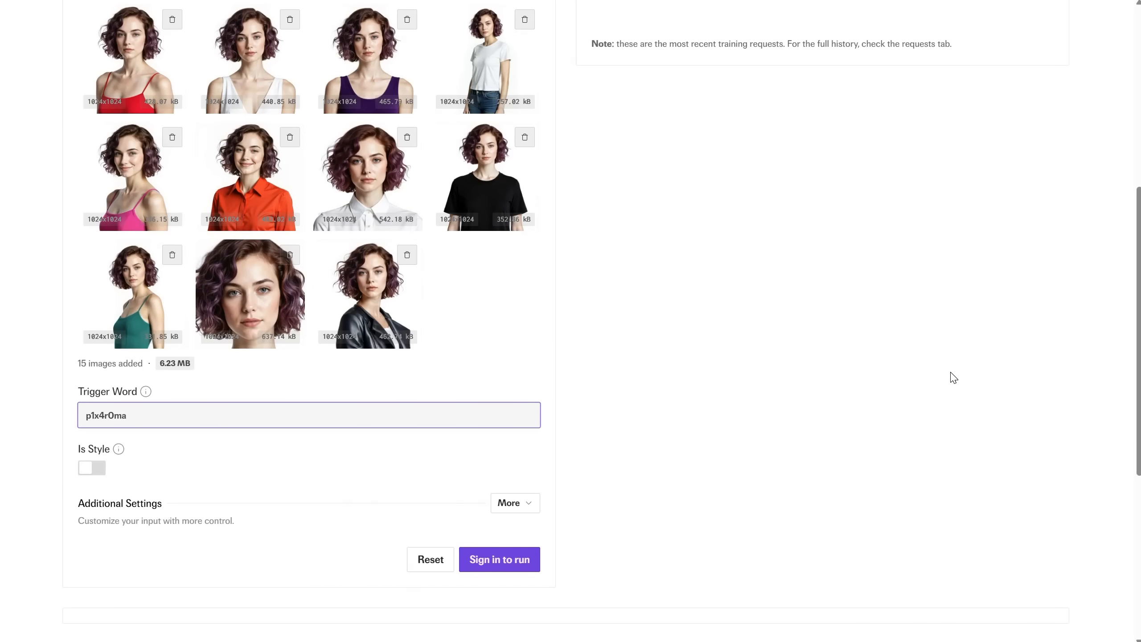
type("woman")
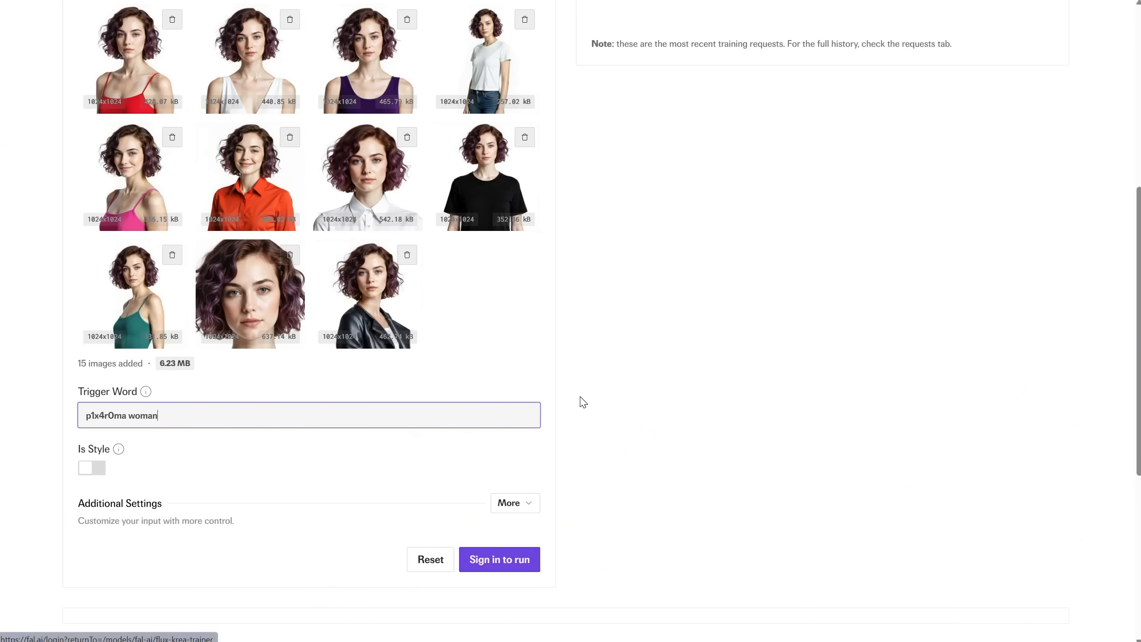
scroll("down", 3)
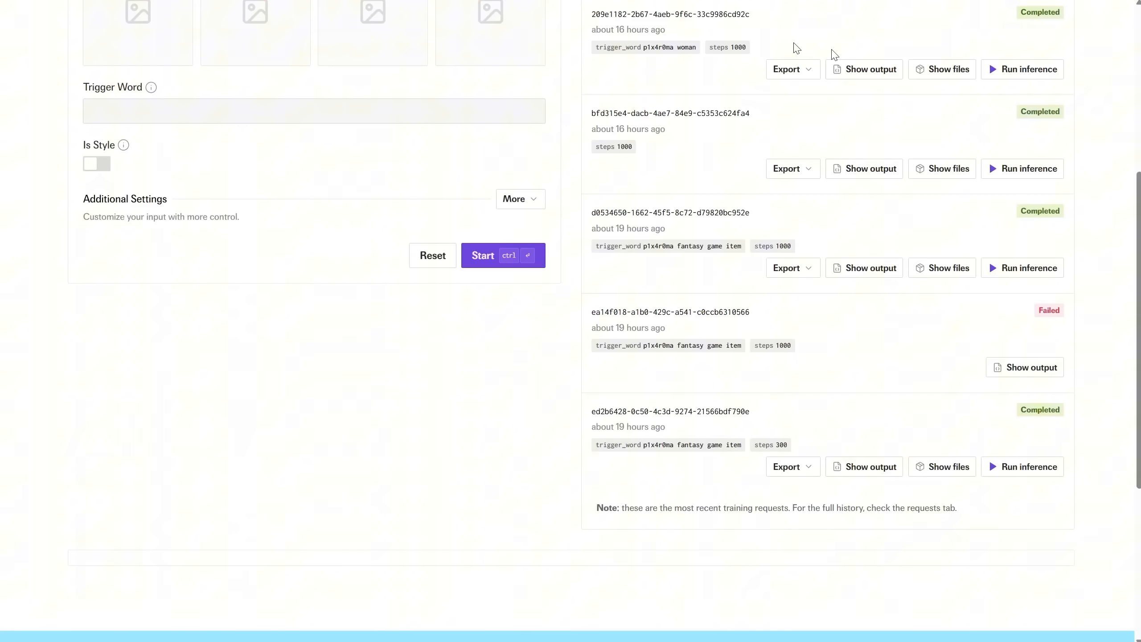
Download the run's Diffusers LoRA weights as 'loraname.safetensors' into ComfyUI/models/loras.
left_click(947, 69)
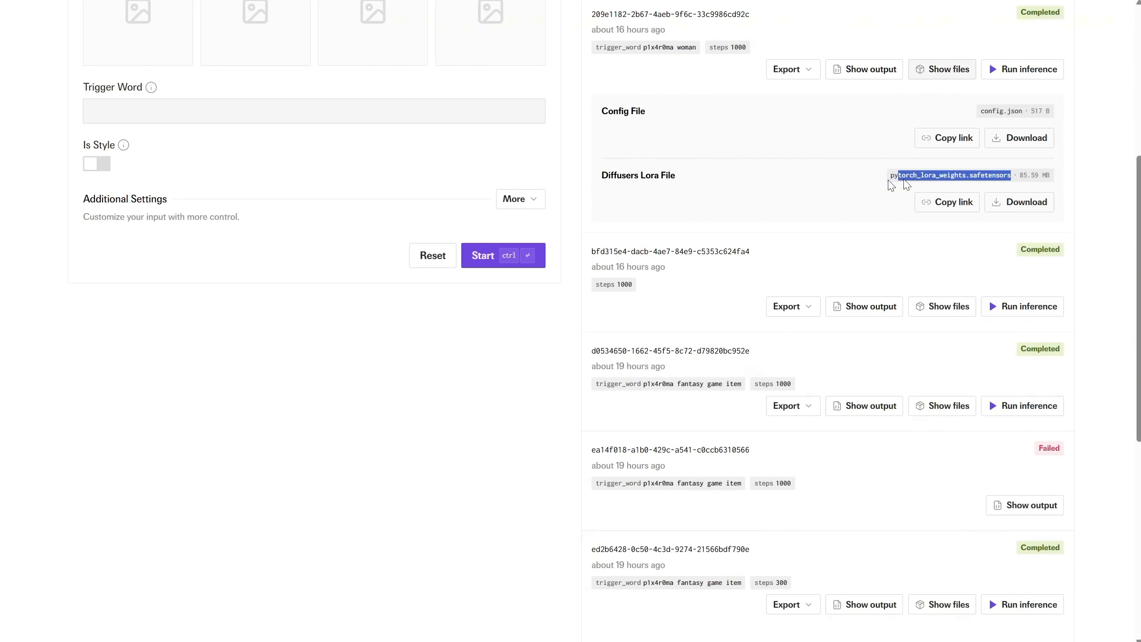
left_click(1024, 202)
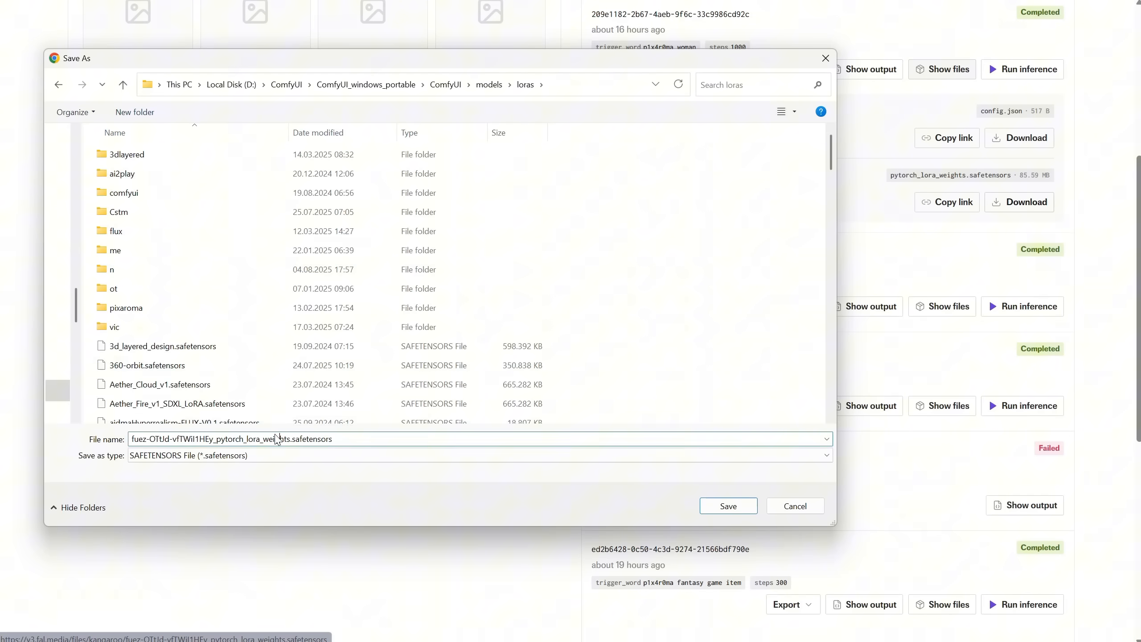
type("loraname.safetensors")
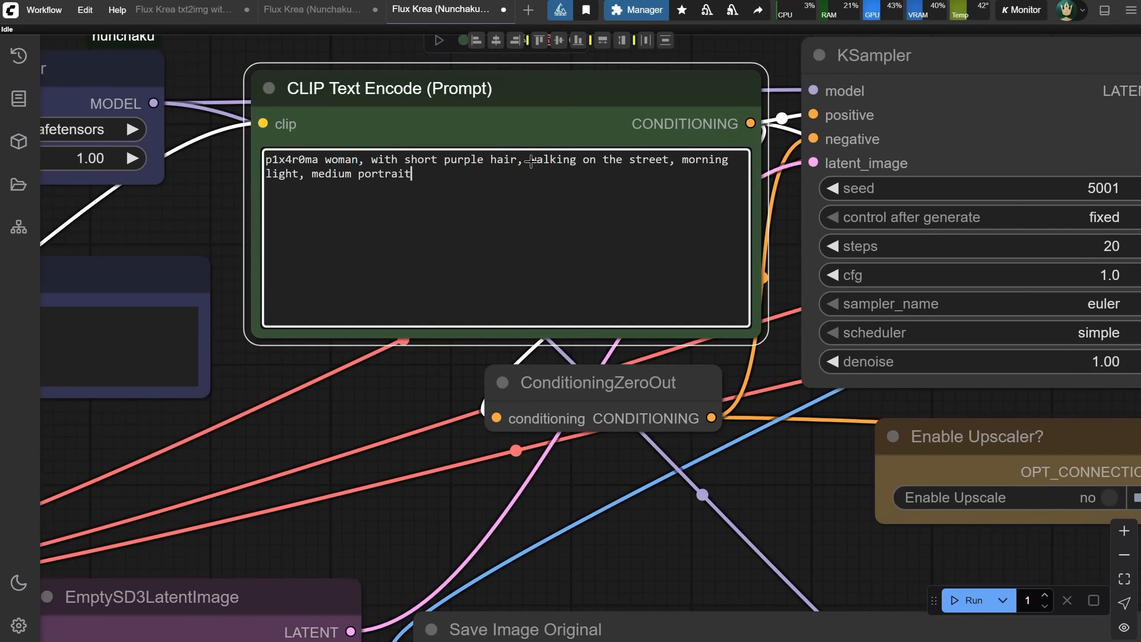
Edit the prompt for the woman driving a red car, generate, and switch to the Shuttle Jaguar workflow.
type("n")
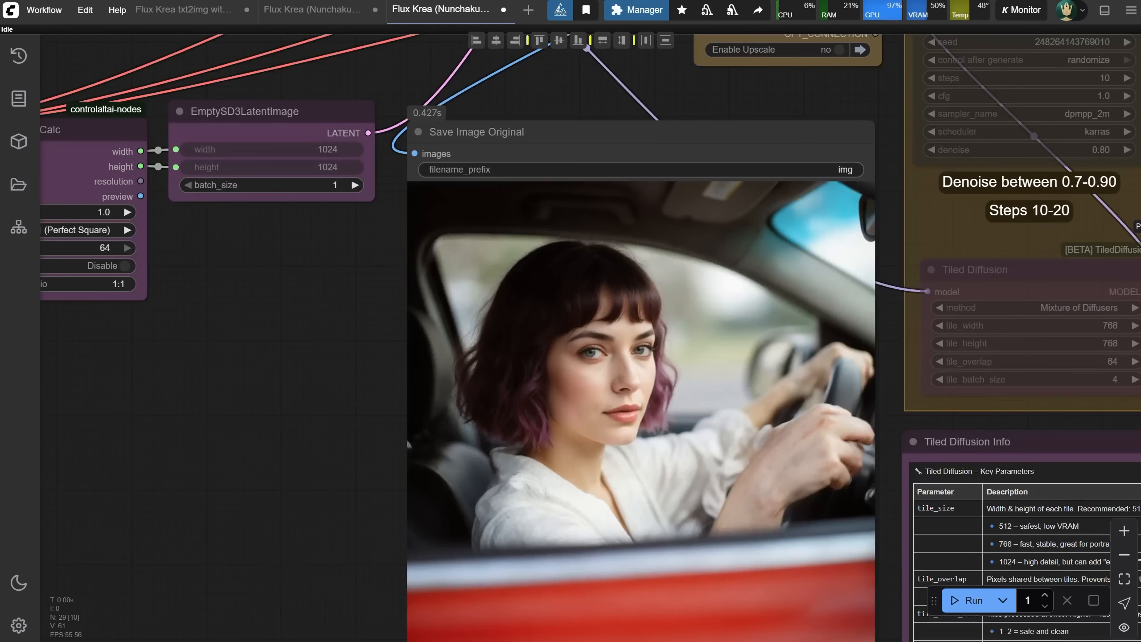
mouse_move(750, 419)
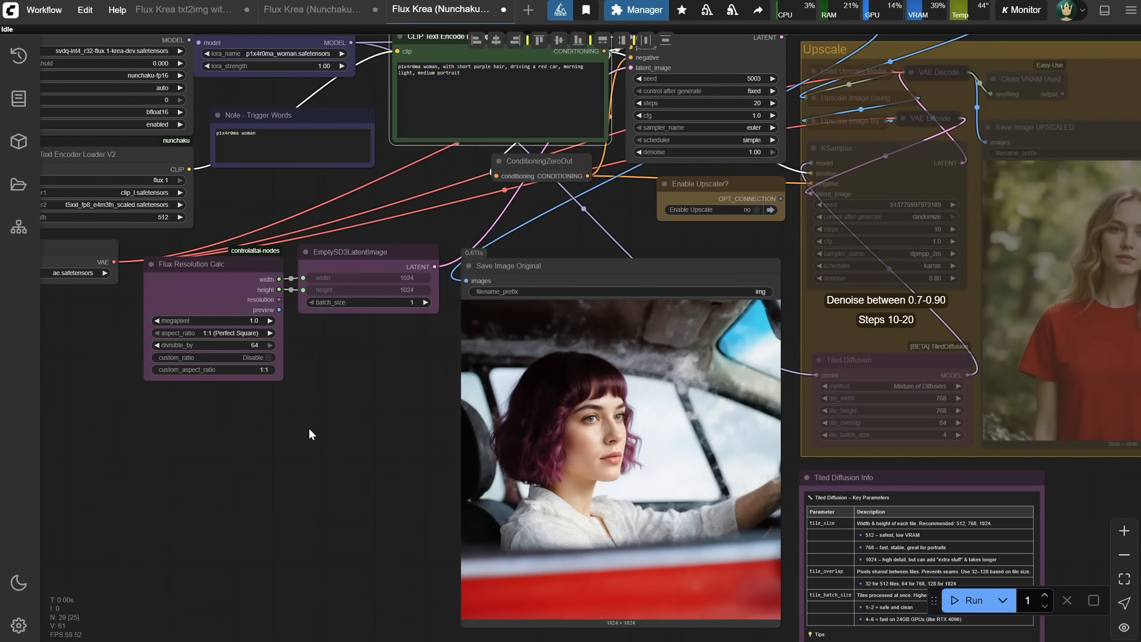
left_click(444, 9)
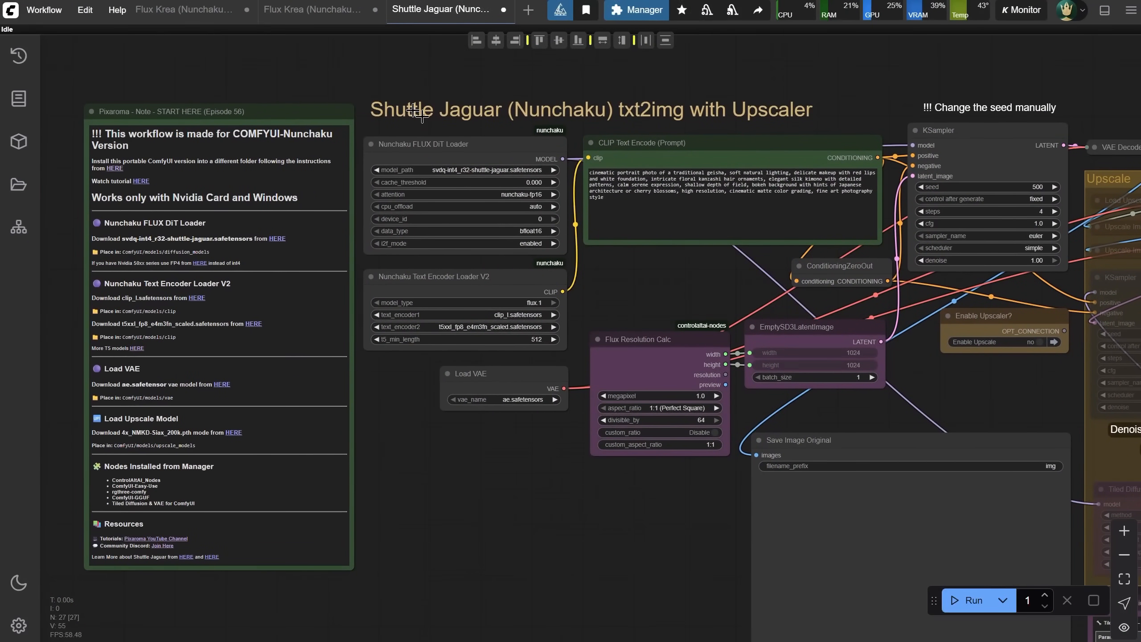
Scroll through the START HERE note toward the Shuttle Jaguar link.
scroll("down", 3)
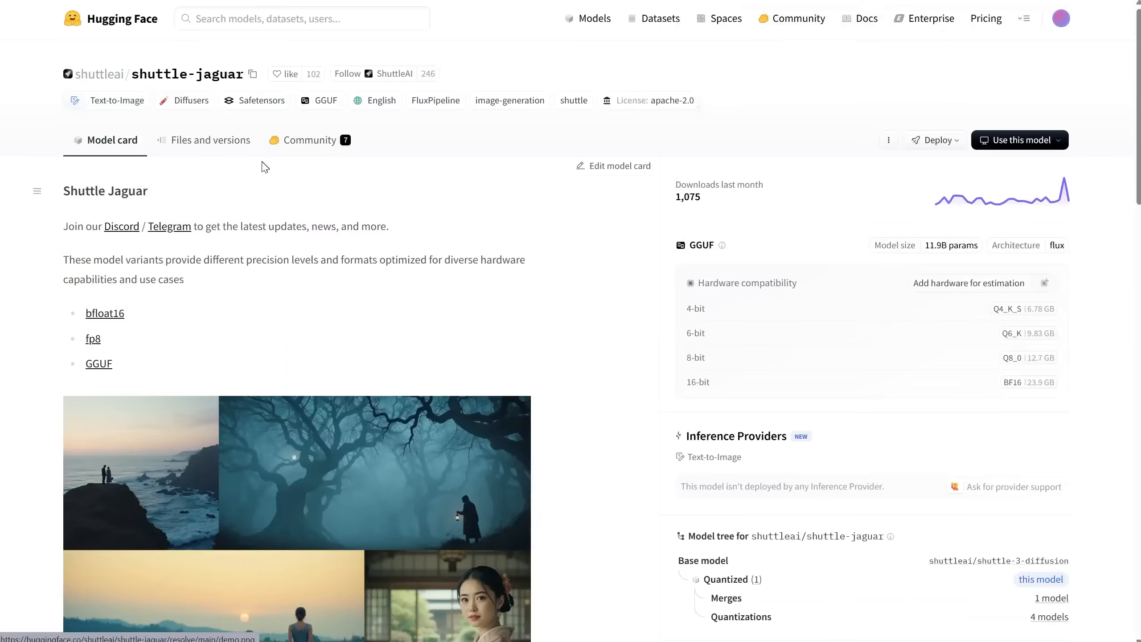
Scroll down the shuttle-jaguar model card to the sample grid and description.
scroll("down", 3)
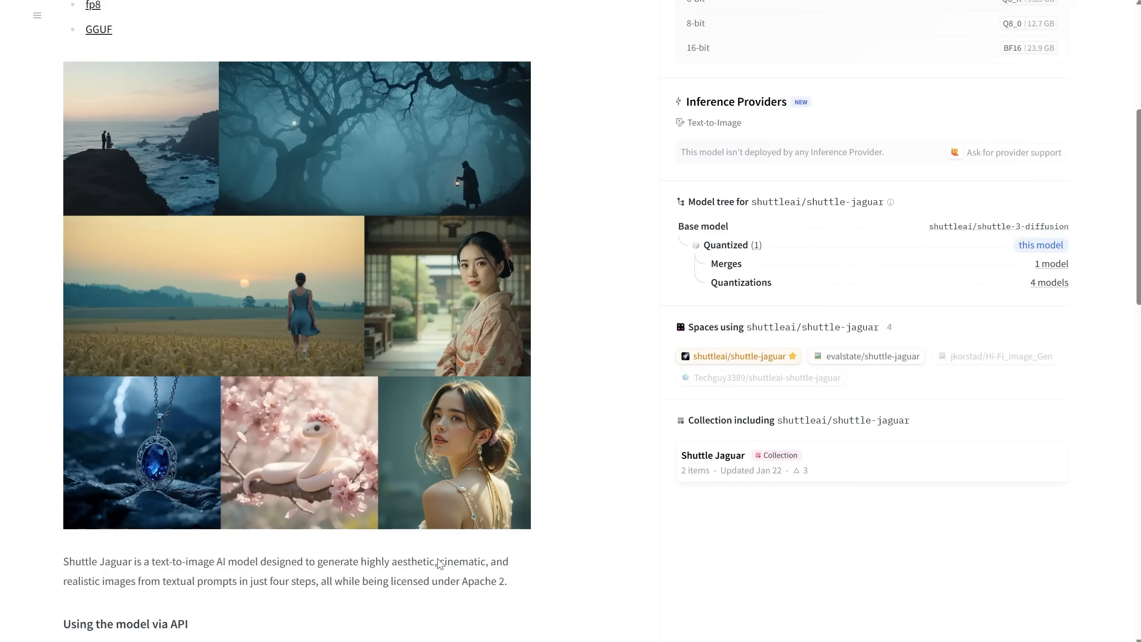
mouse_move(663, 443)
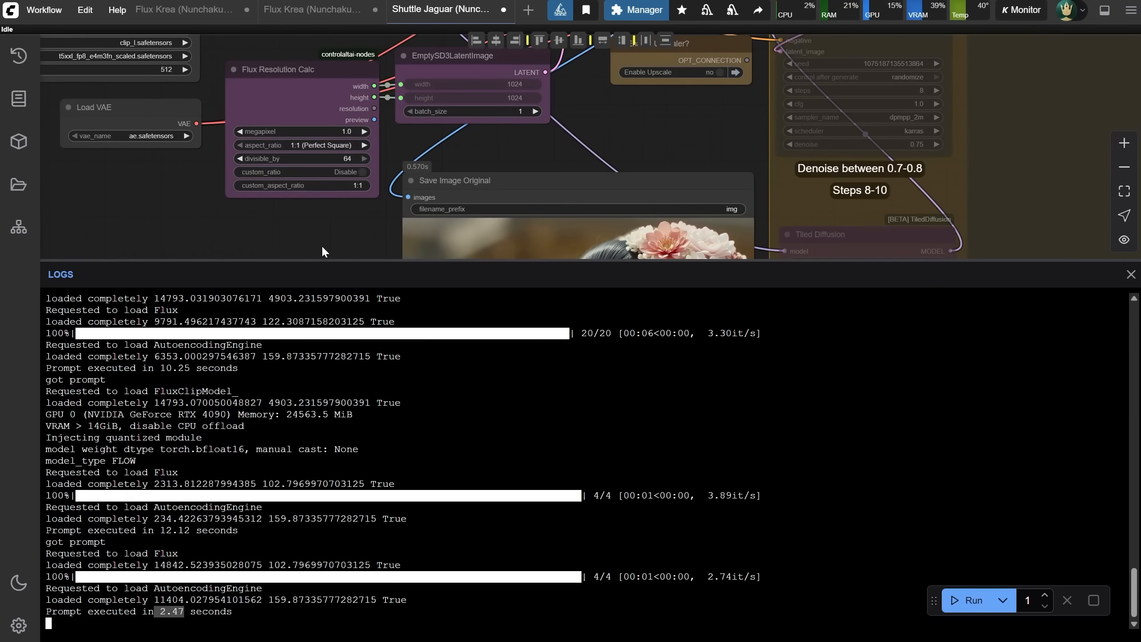
Hide the logs and set the run mode to Run (Instant) for continuous geisha generations.
left_click(1130, 274)
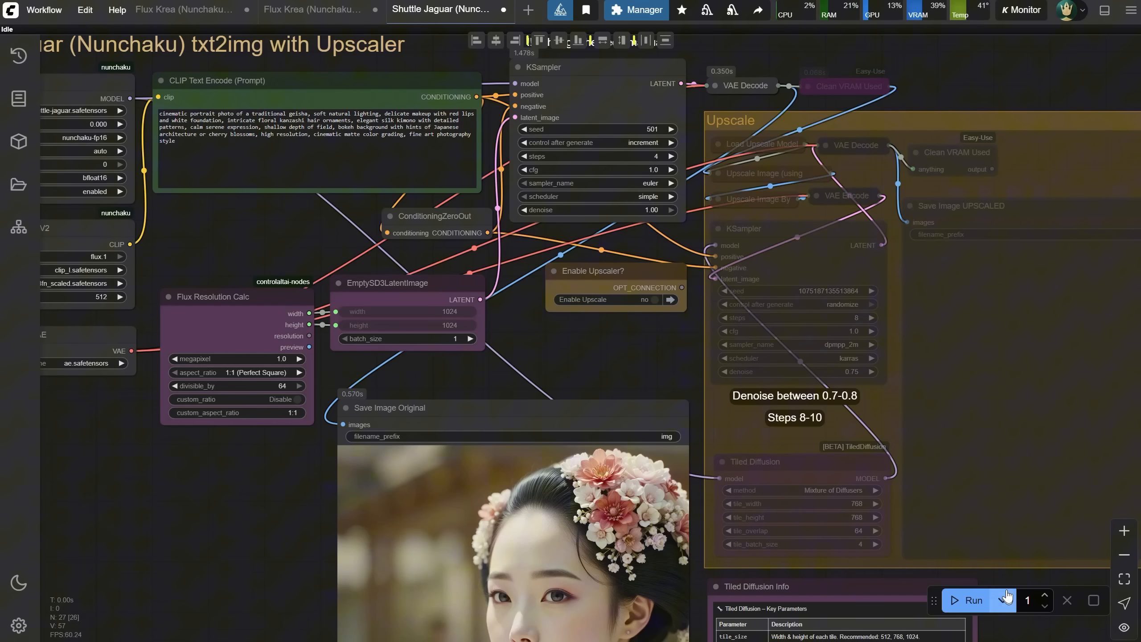
left_click(1001, 600)
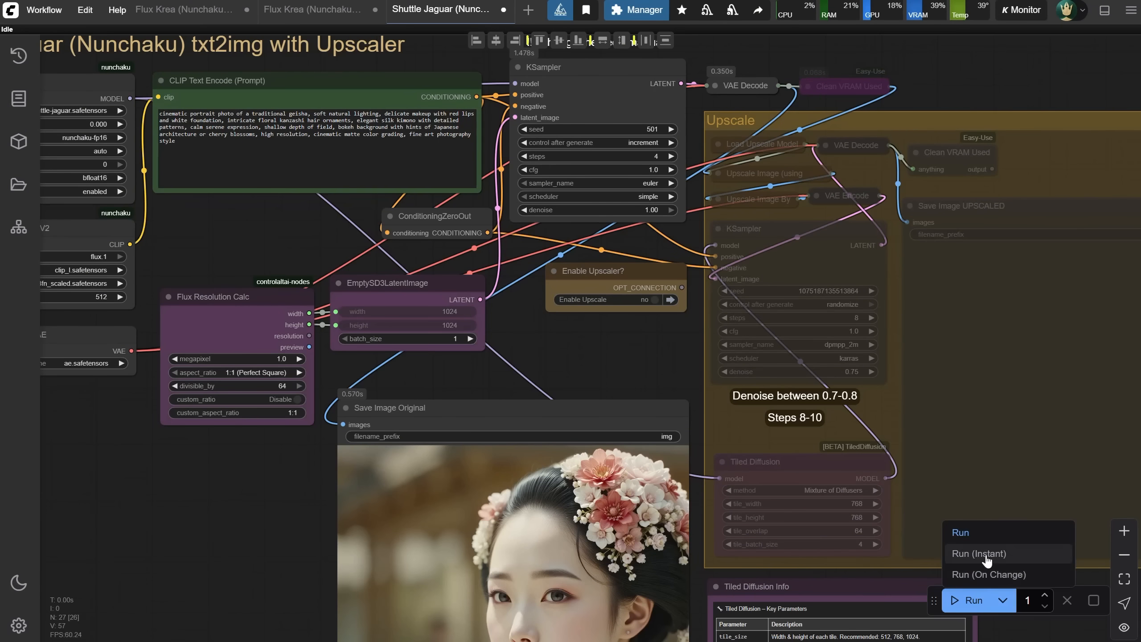
left_click(986, 553)
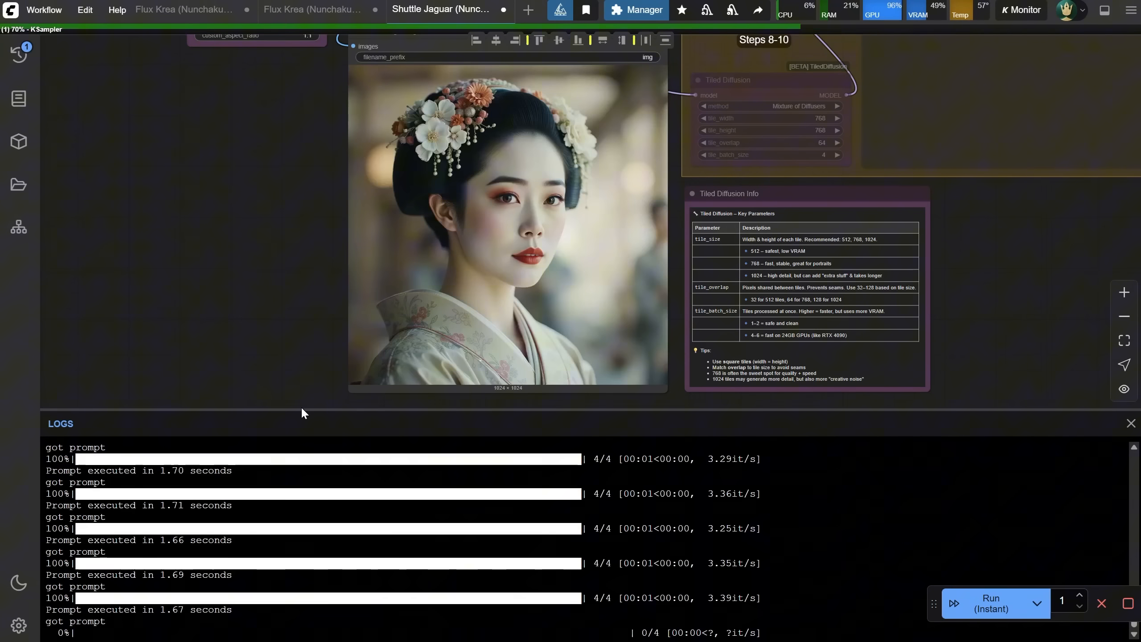
Stop the continuous generation and run once with Enable Upscale set to yes.
left_click(1035, 602)
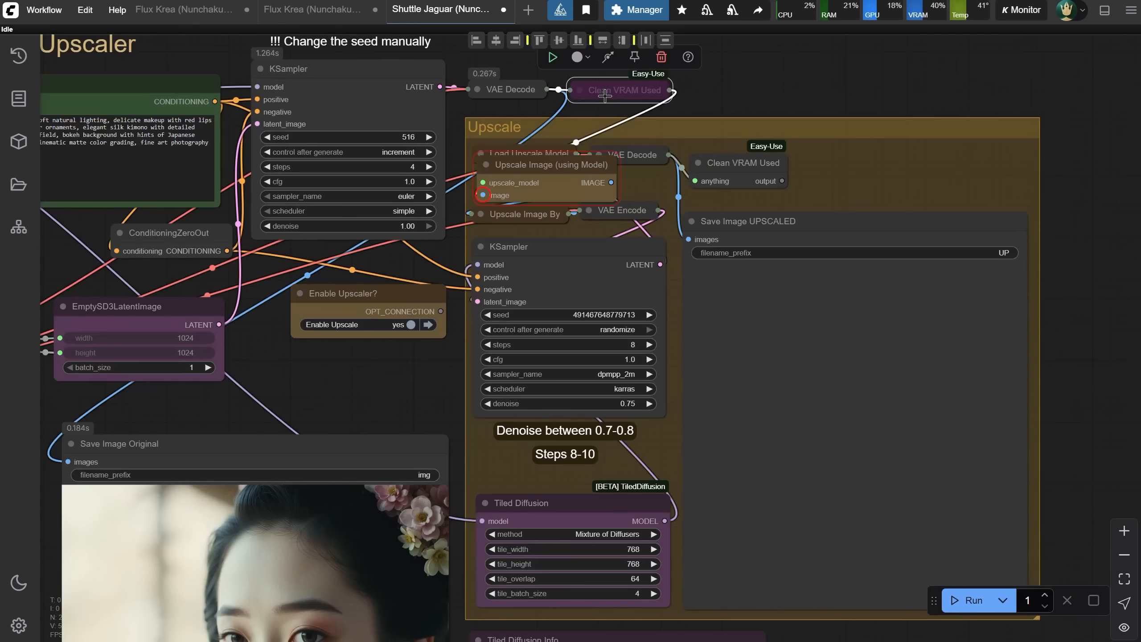
left_click(971, 600)
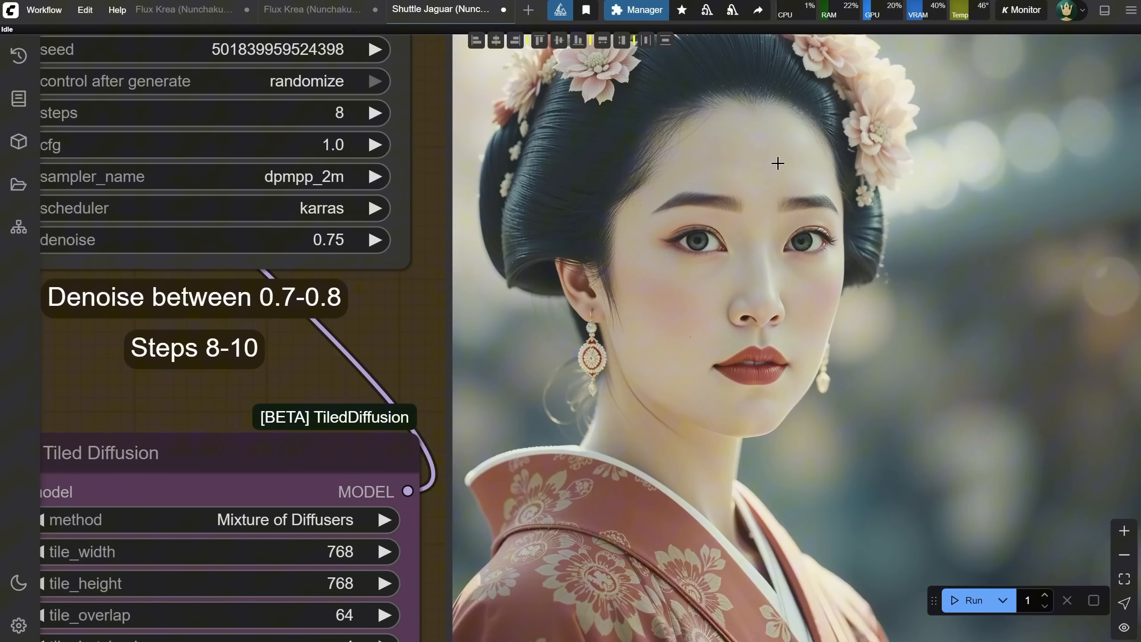
Show the bottom Logs panel with the upscaled run timings.
left_click(1104, 10)
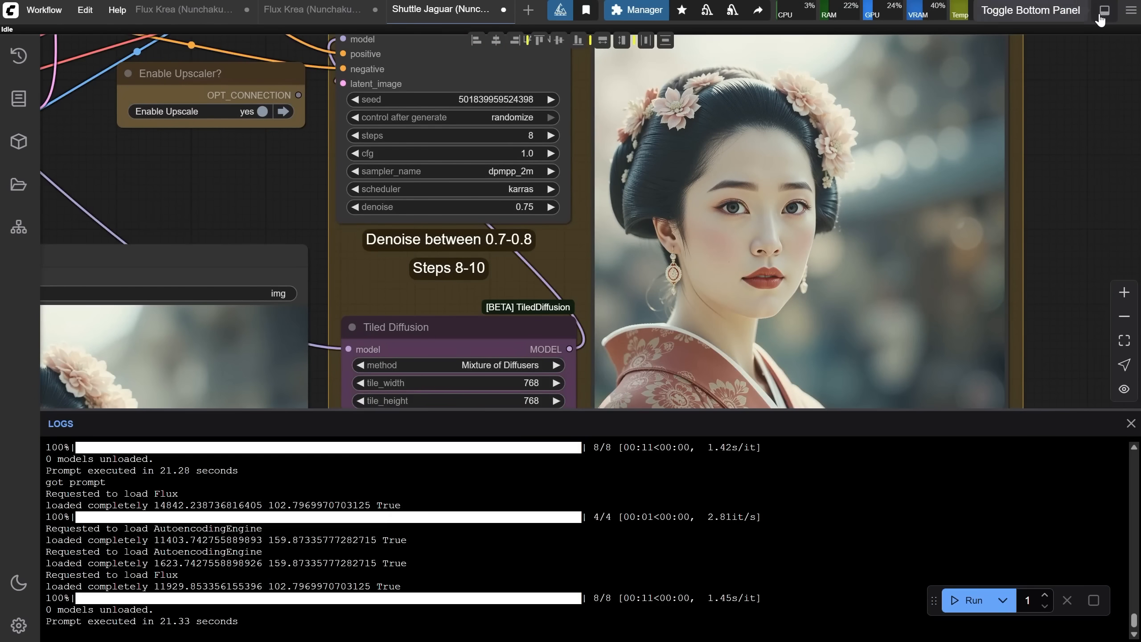